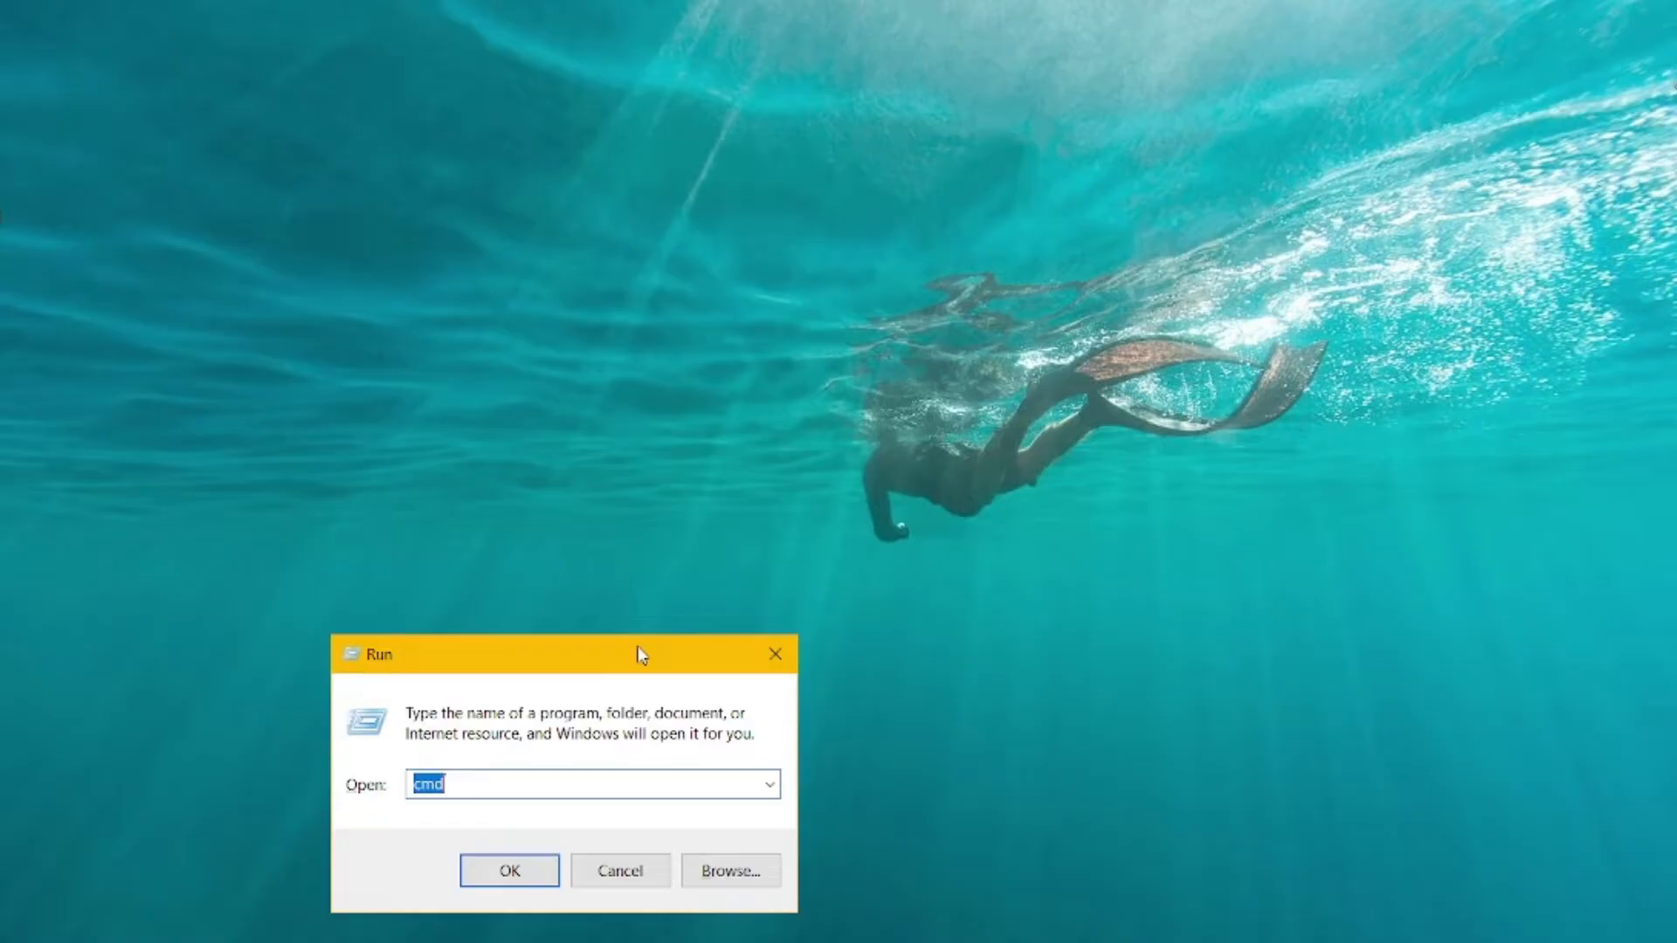
- Run node -v in Command Prompt, confirming v18.16.1, and reopen the Run box
left_click(508, 870)
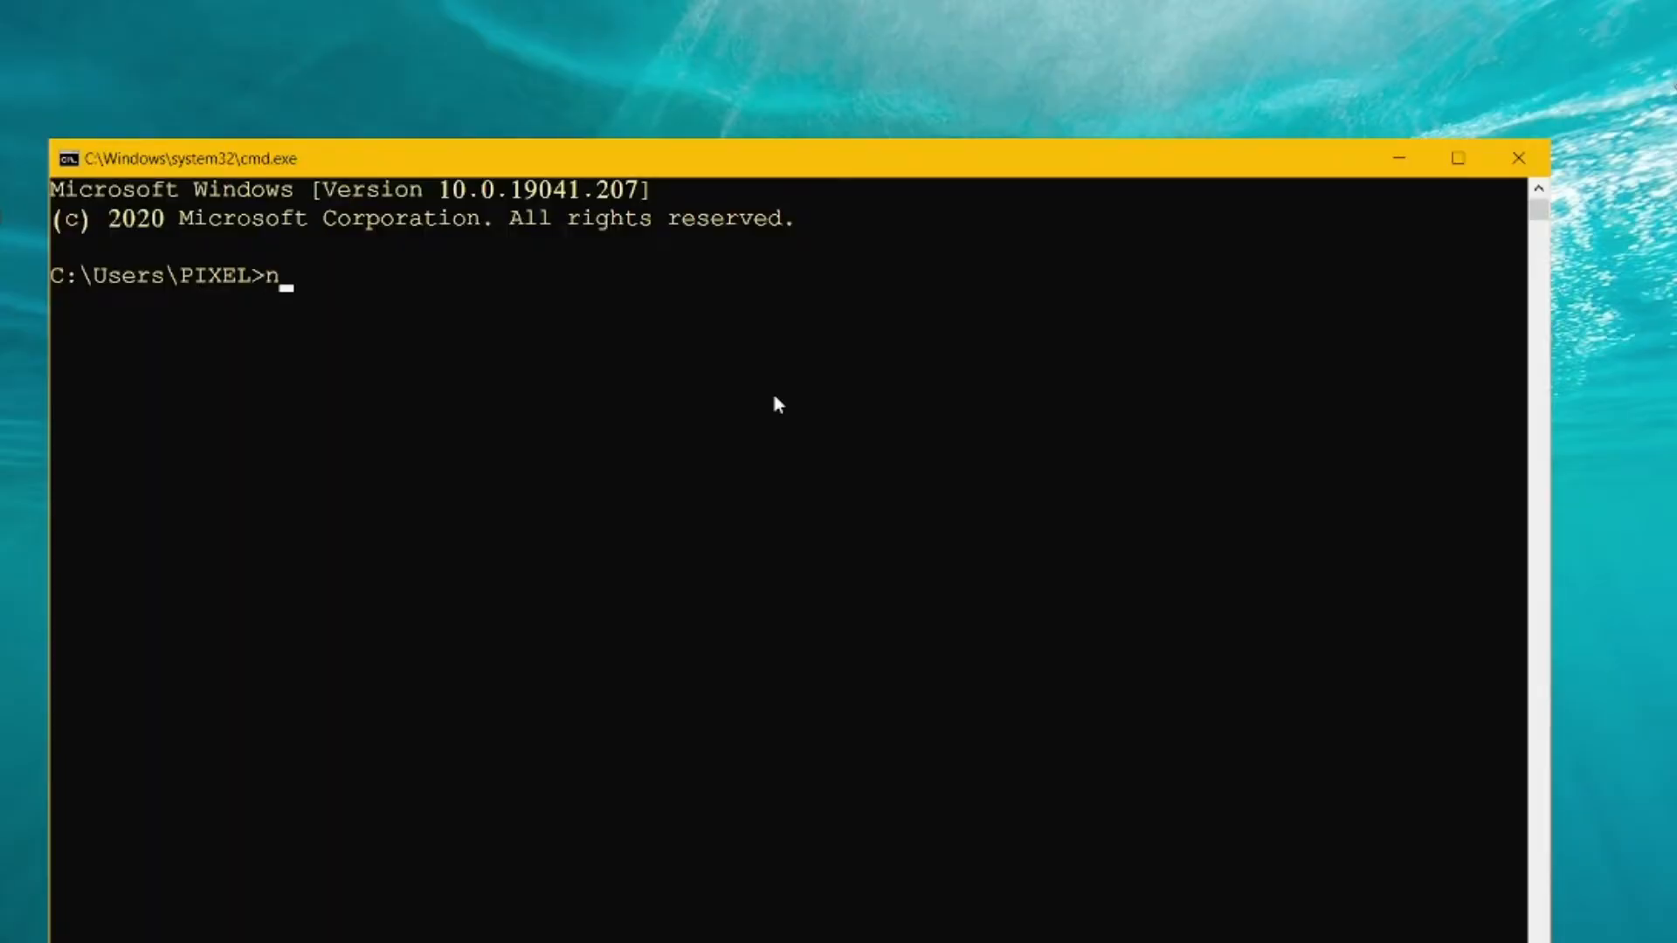
type("ode -v")
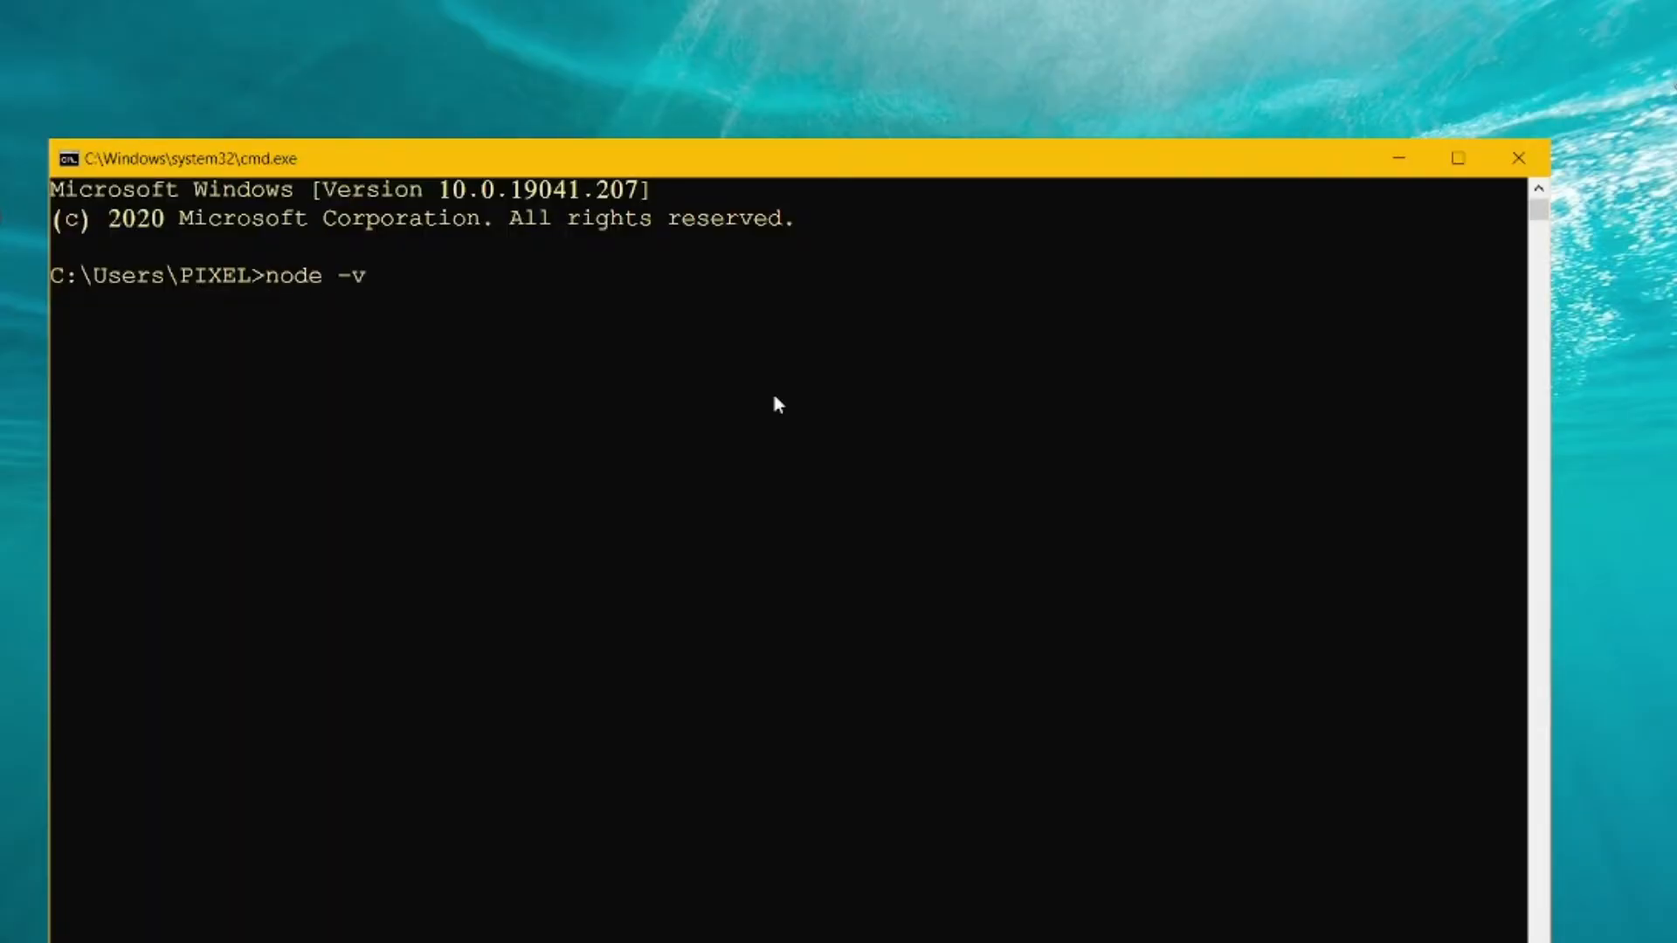
key("Return")
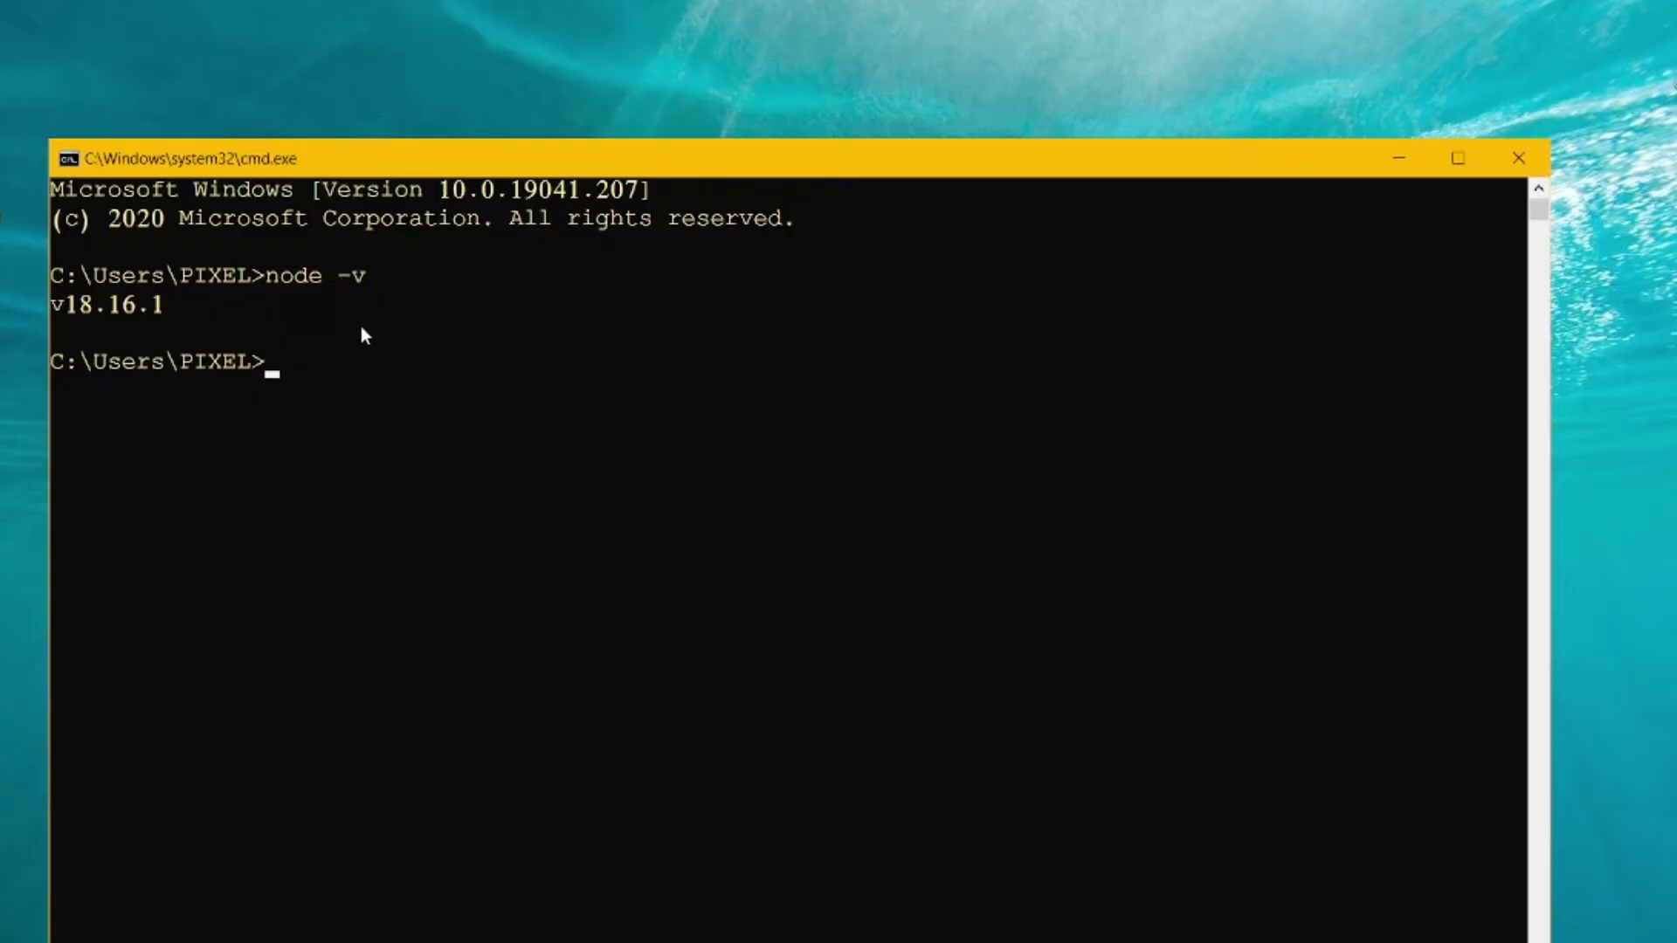
key("Win+r")
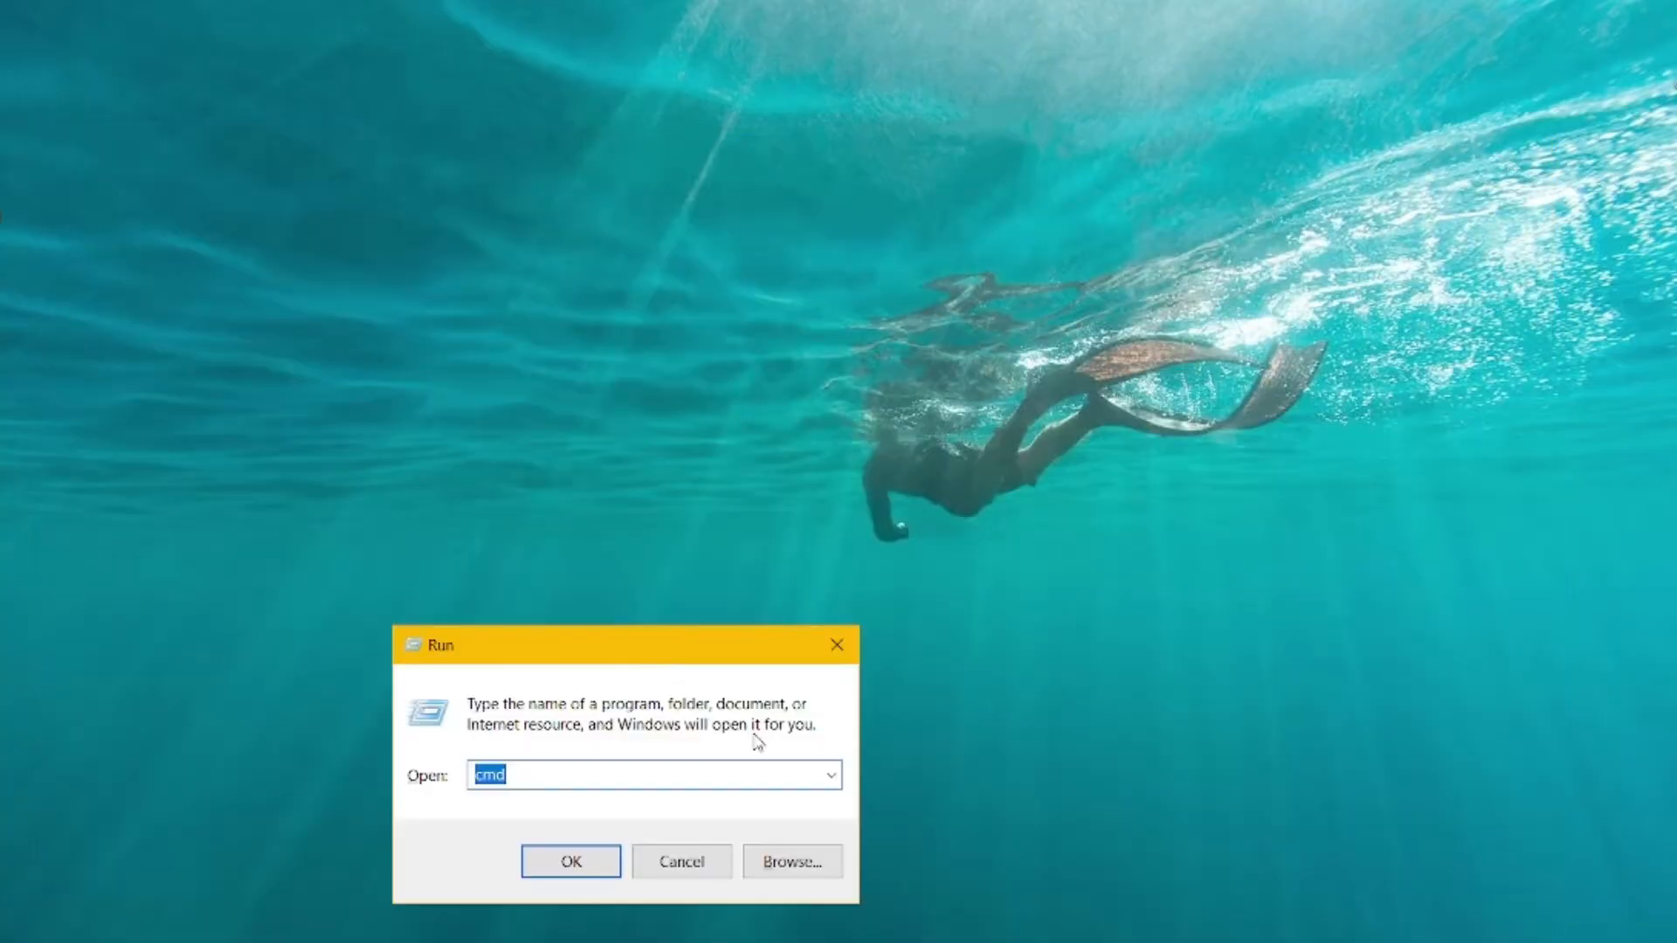
- Run appwiz.cpl and uninstall Node.js 18.16.1 from the programs list
type("appwiz.cpl")
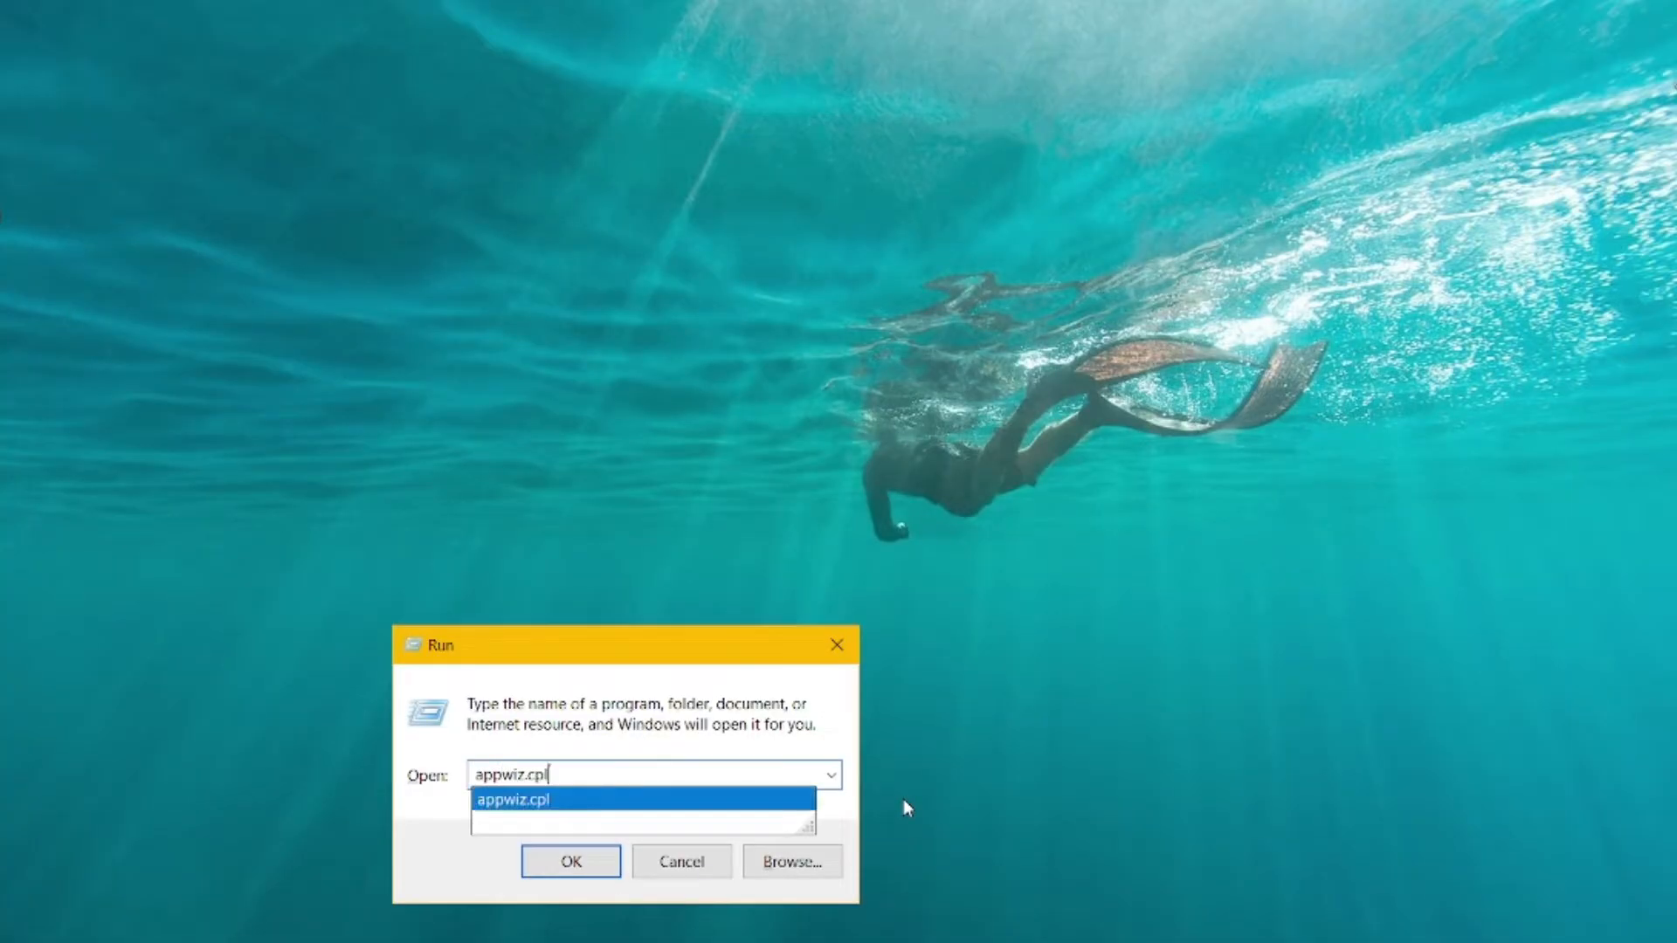
left_click(569, 861)
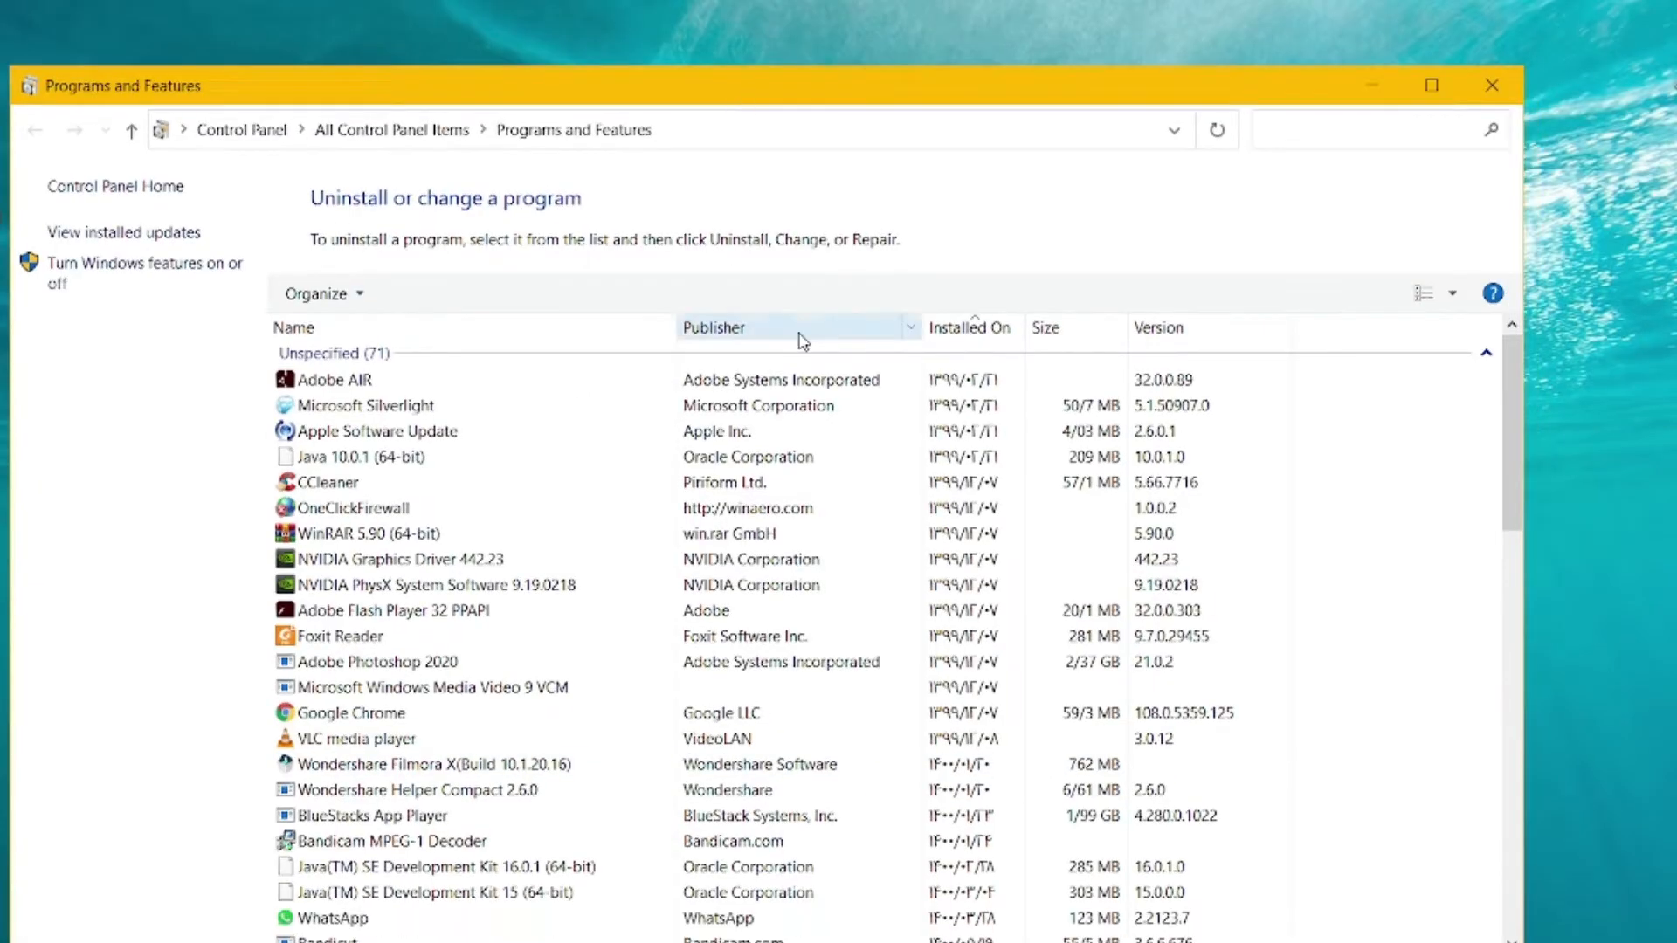
scroll("down", 3)
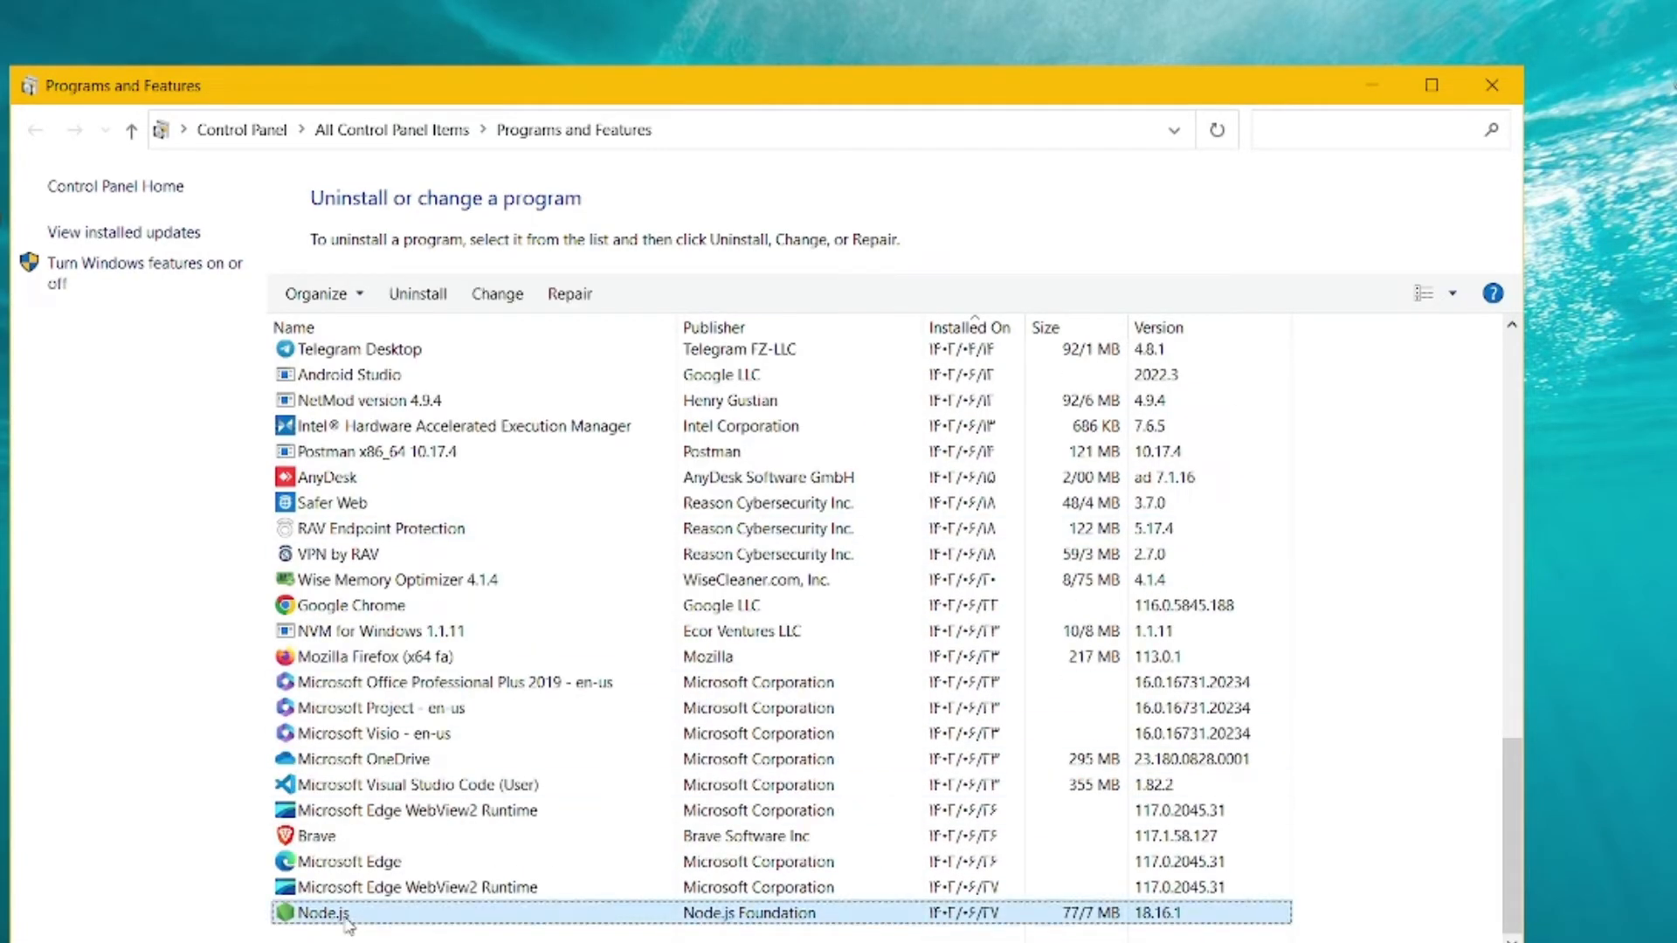
mouse_move(449, 342)
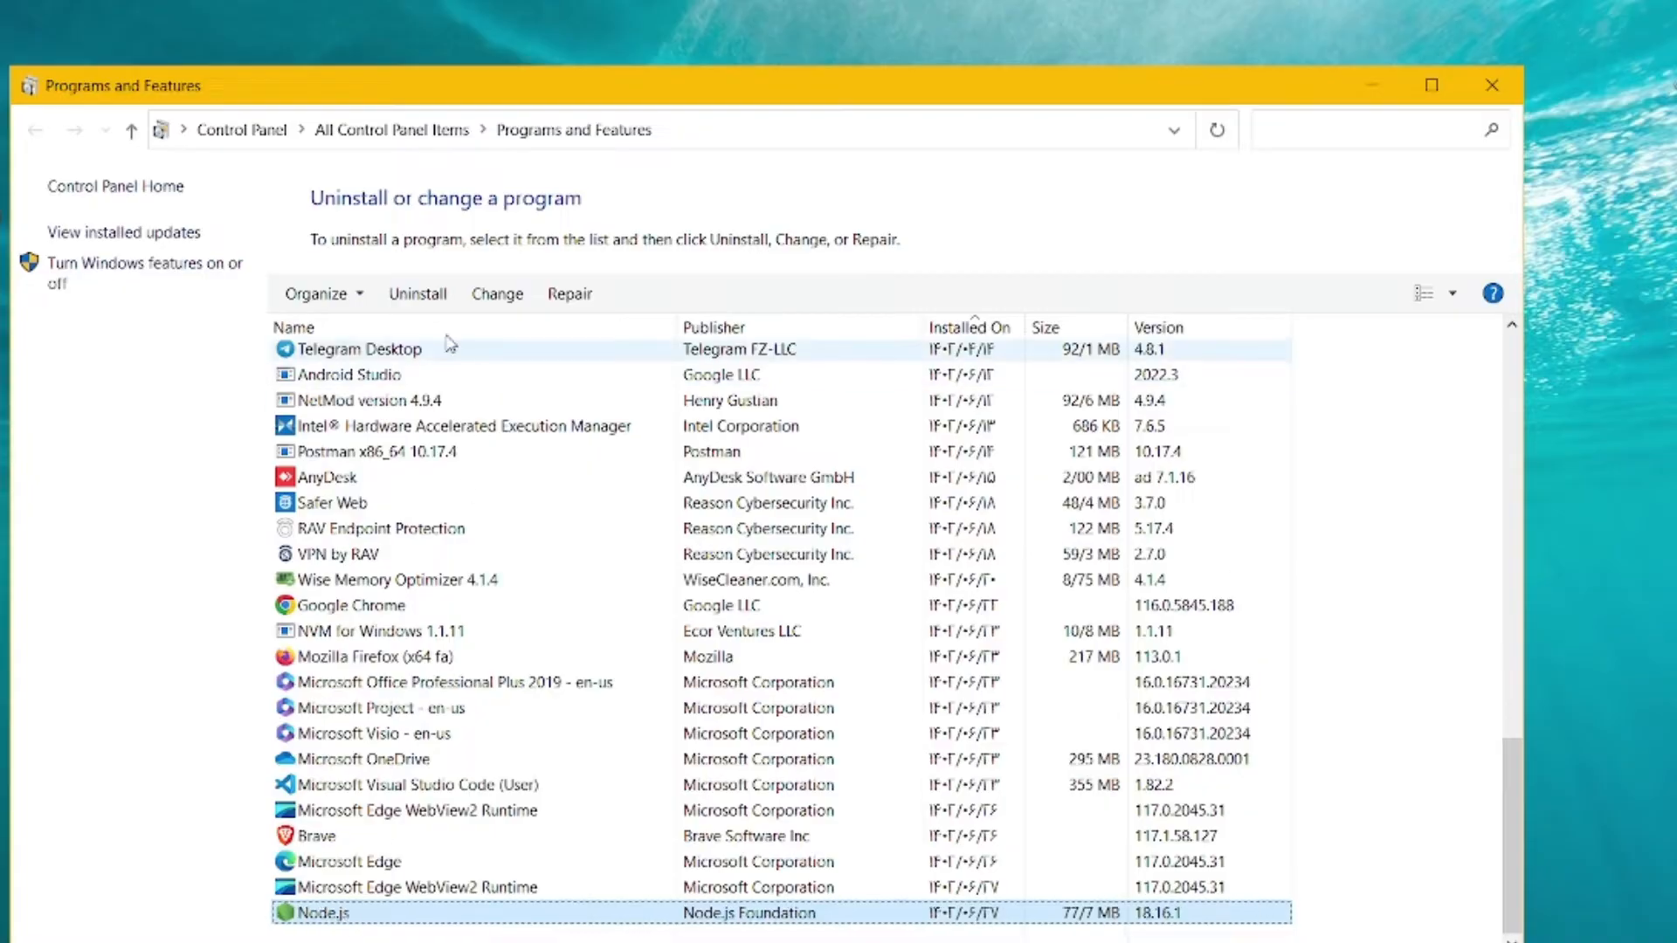
left_click(417, 293)
type("no")
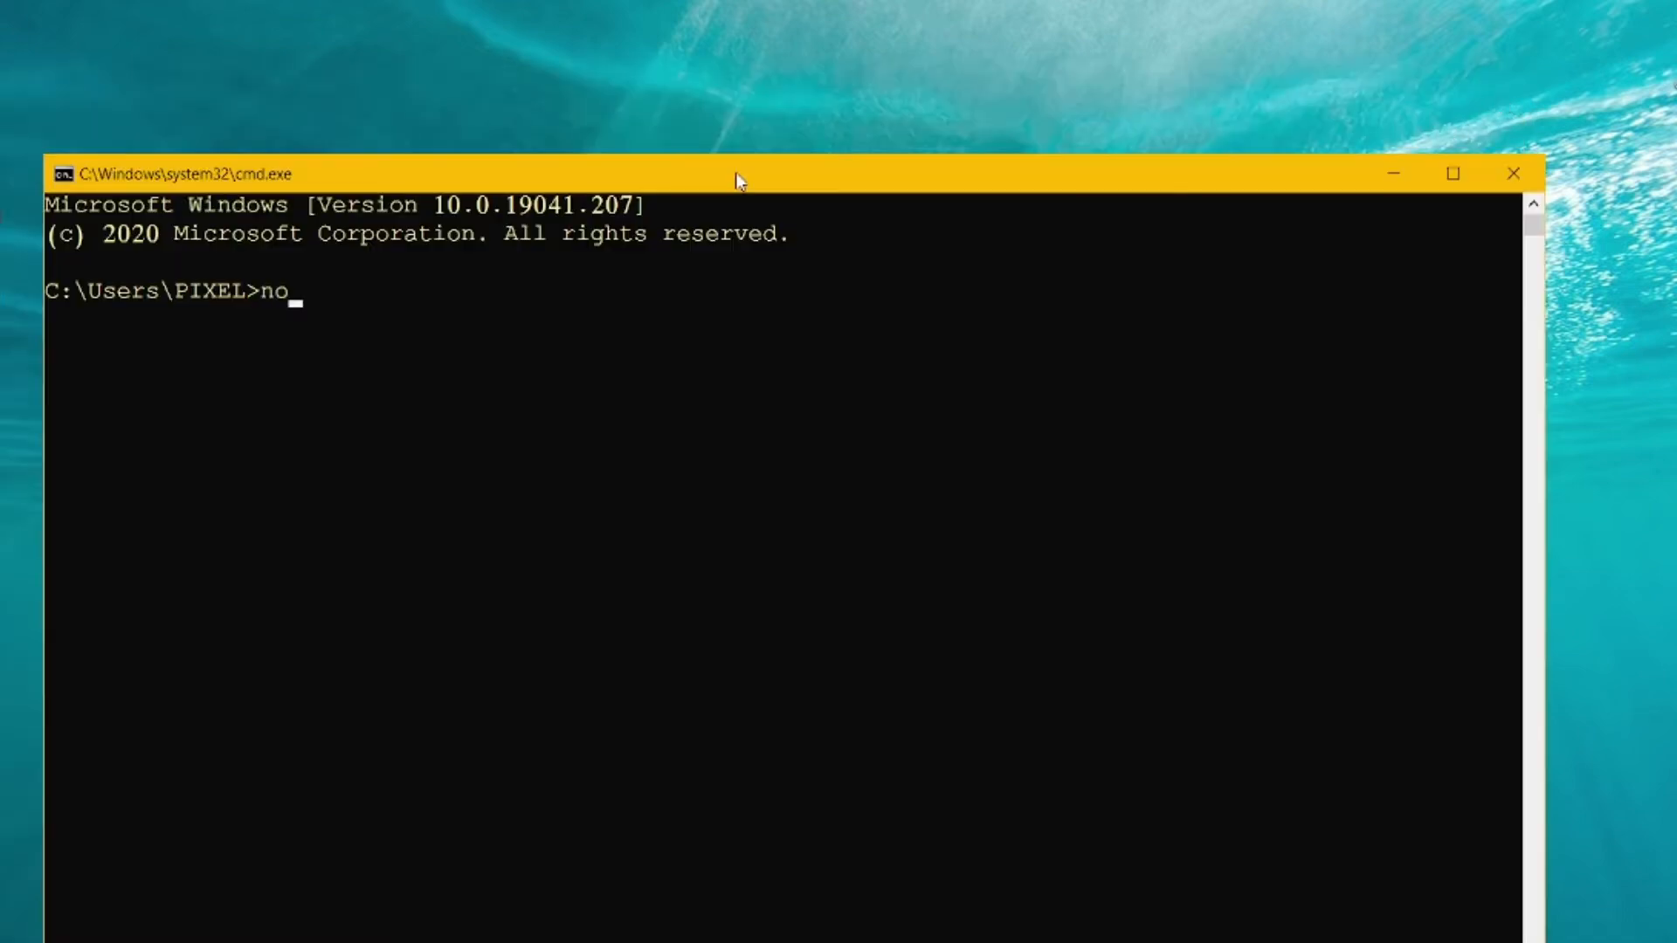
- Run node -v again to check whether Node.js 18 has been removed
type("de -v")
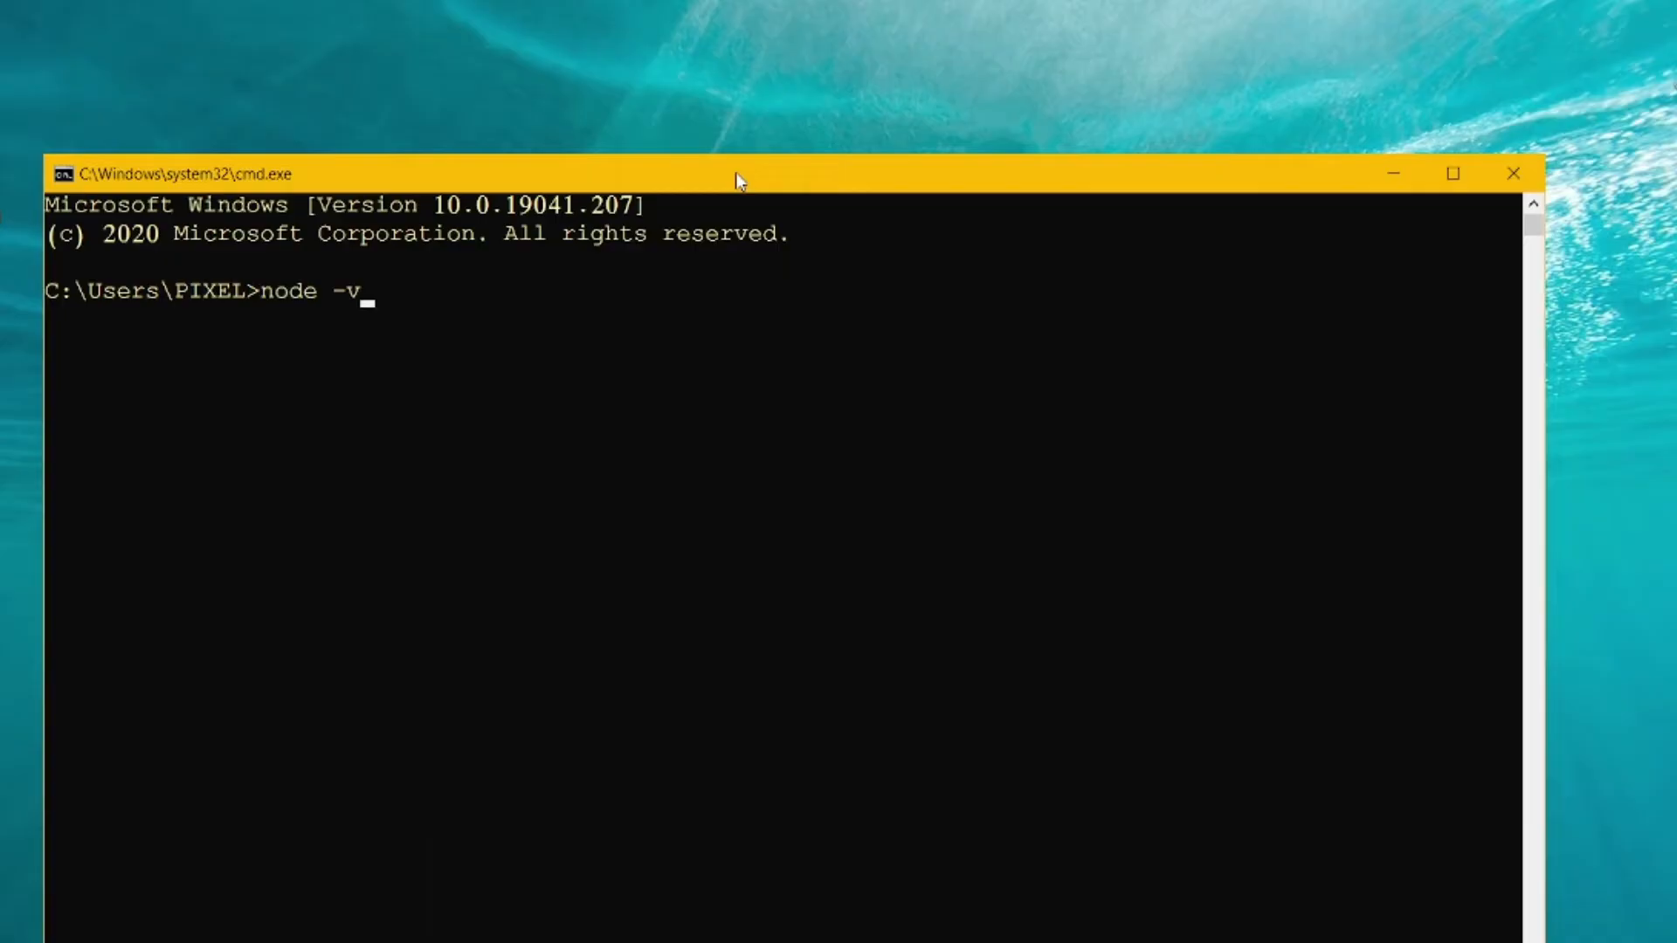
key("Return")
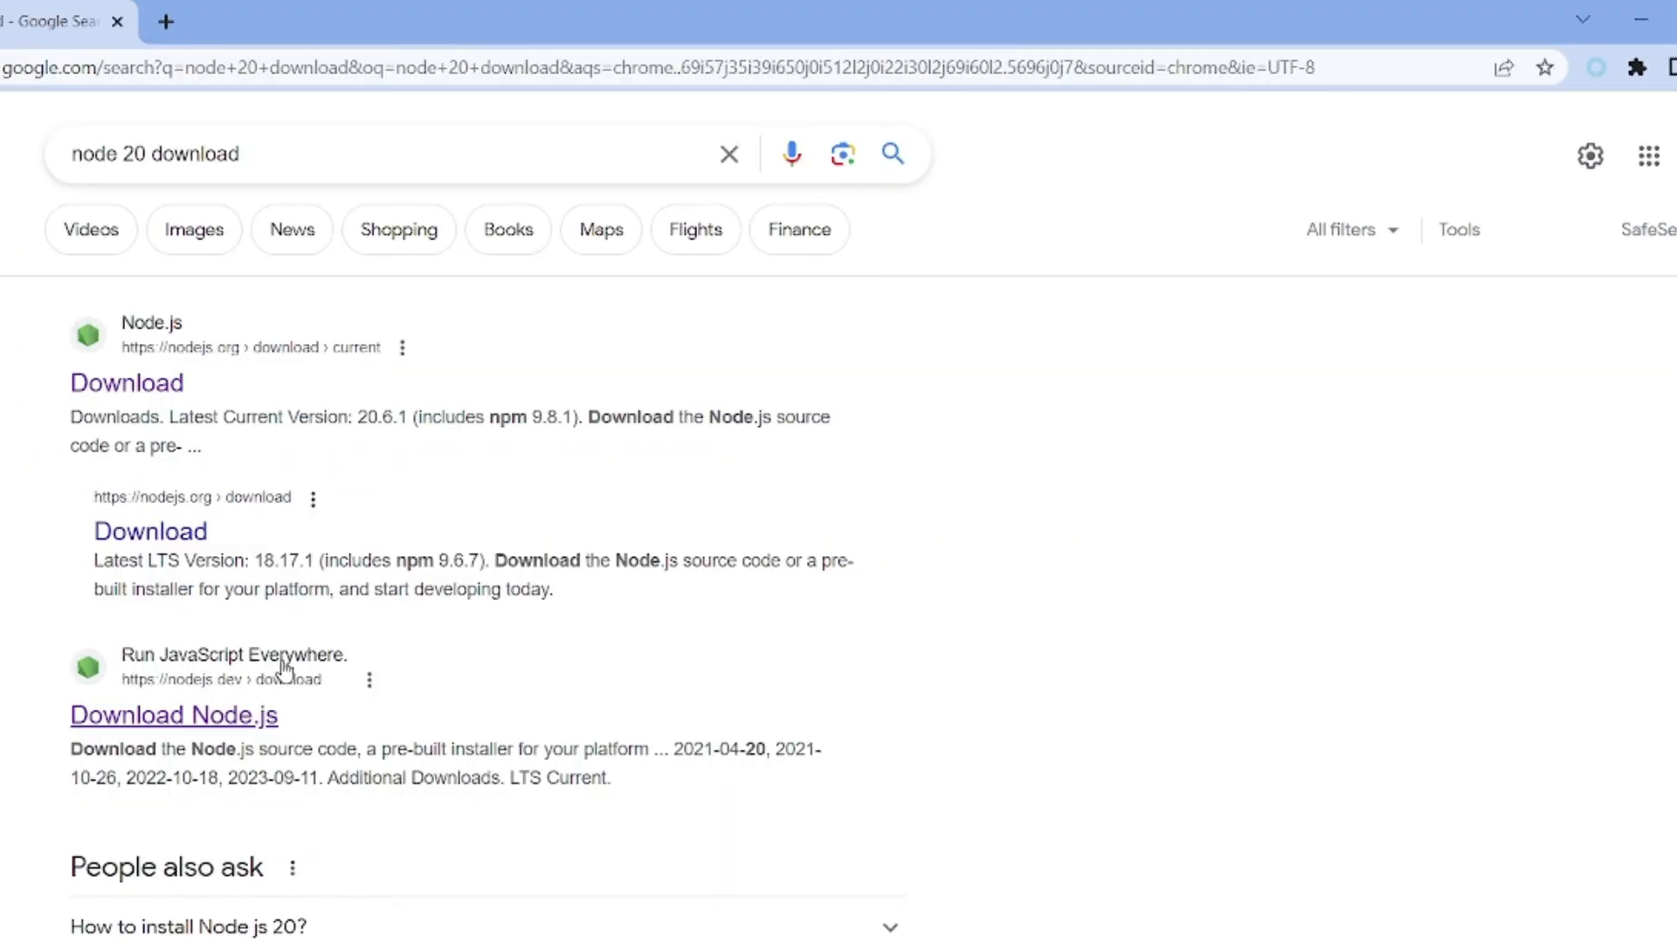
mouse_move(126, 382)
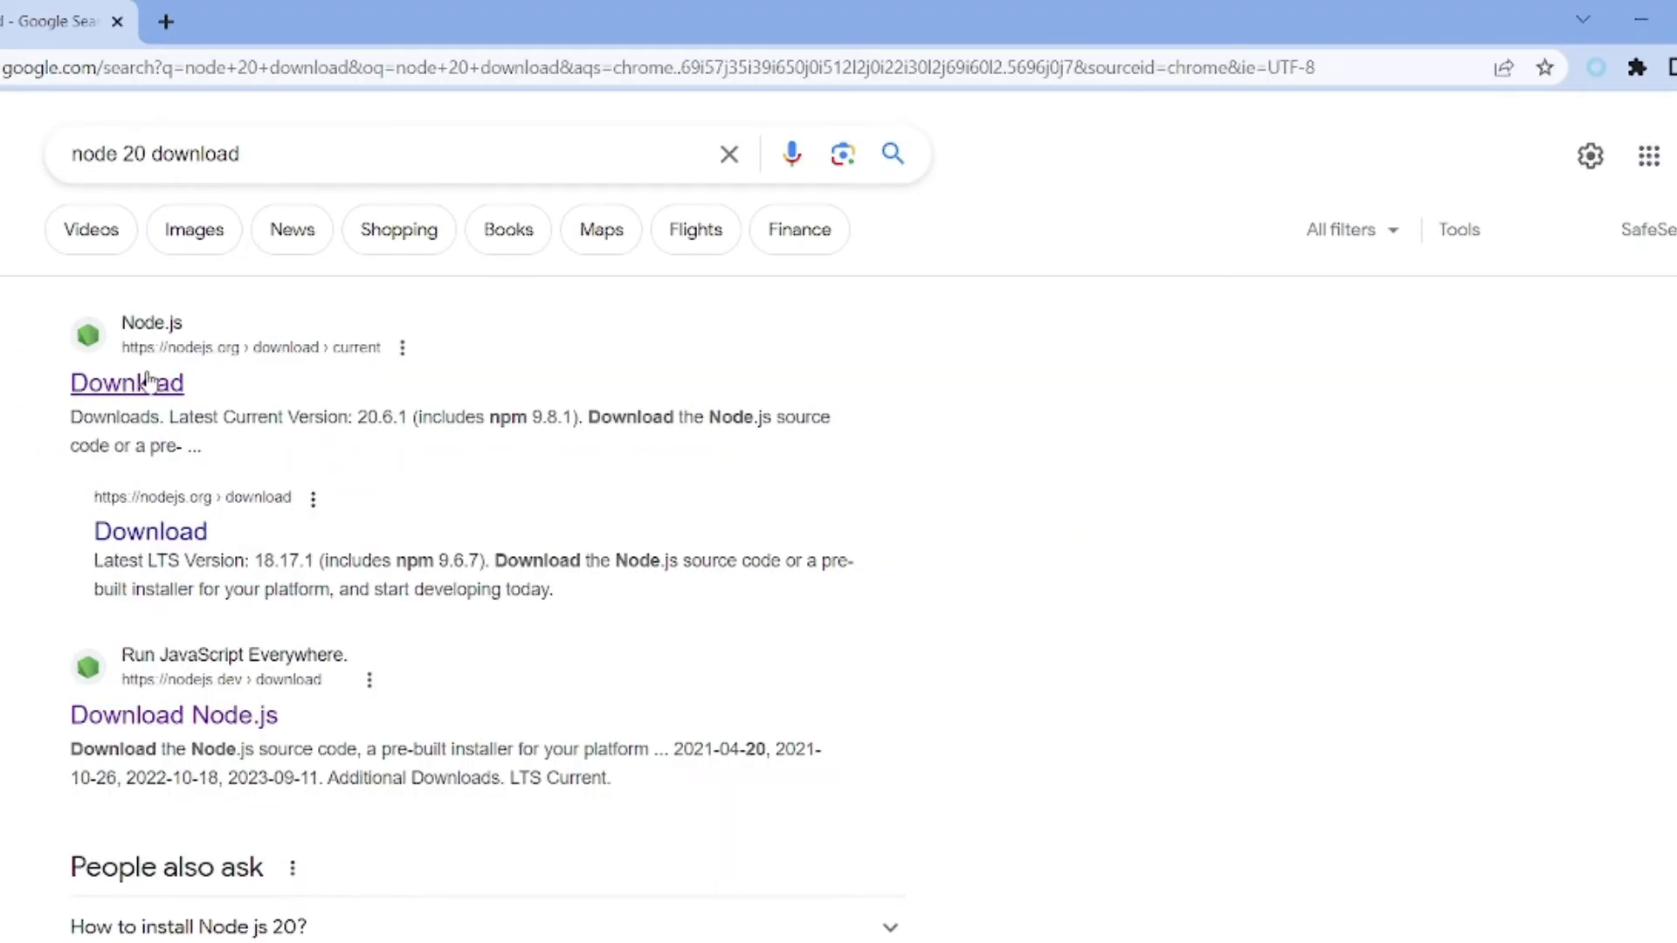
- Download the 64-bit Windows .msi installer for Node.js 20.6.1 from nodejs.org
left_click(126, 383)
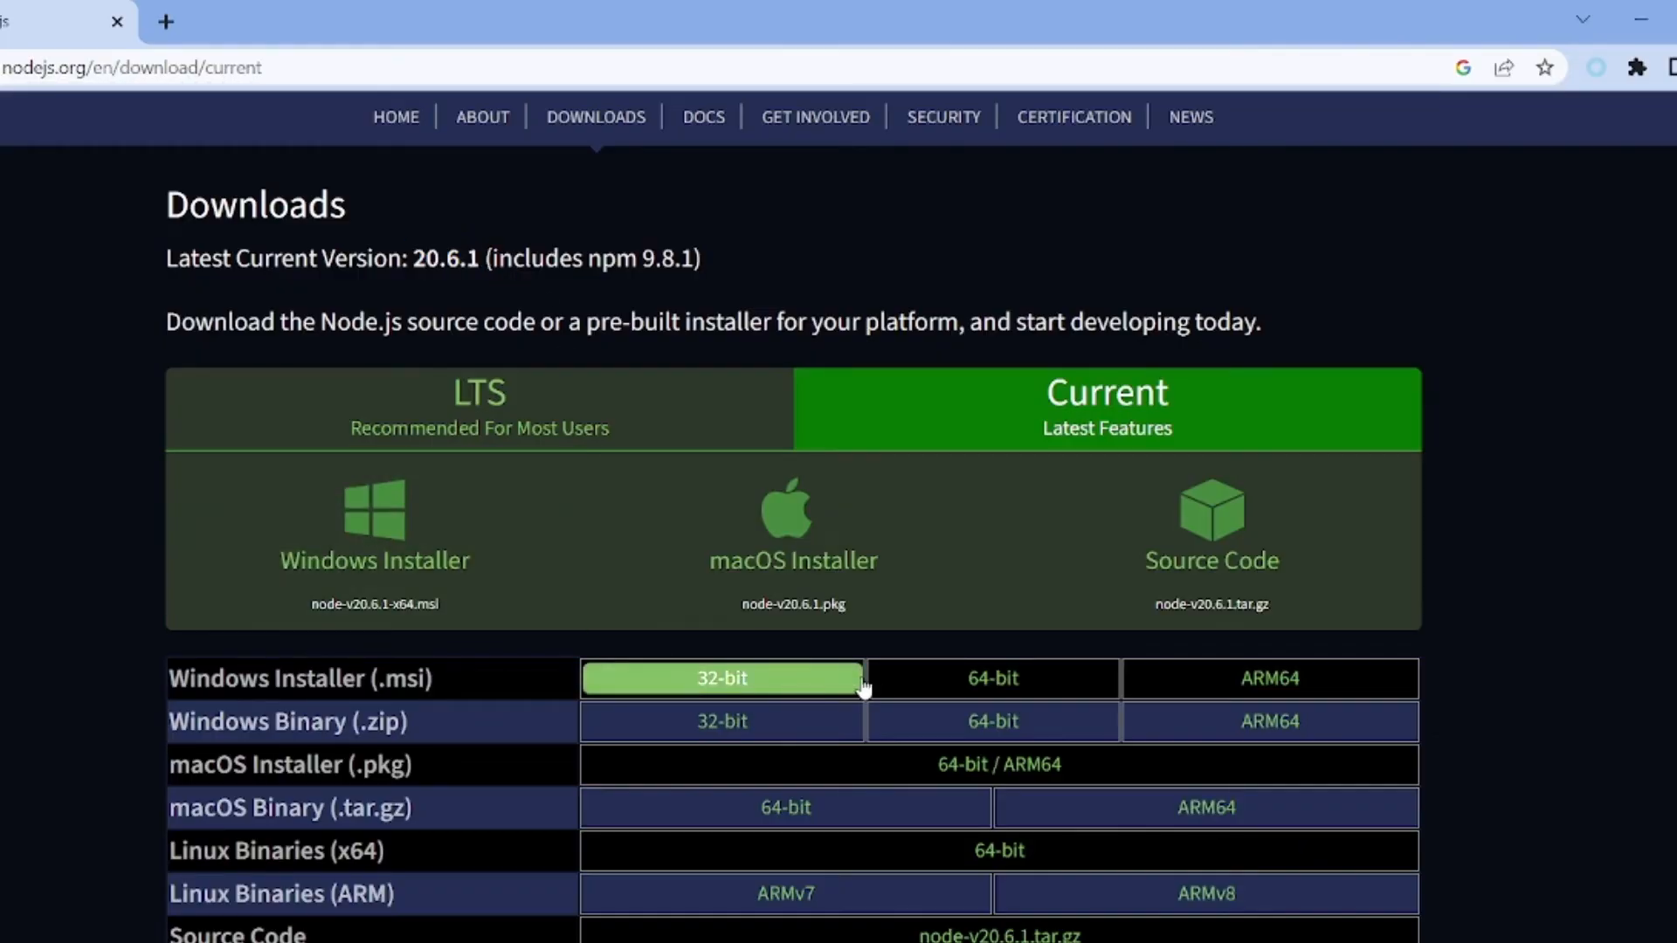
left_click(992, 677)
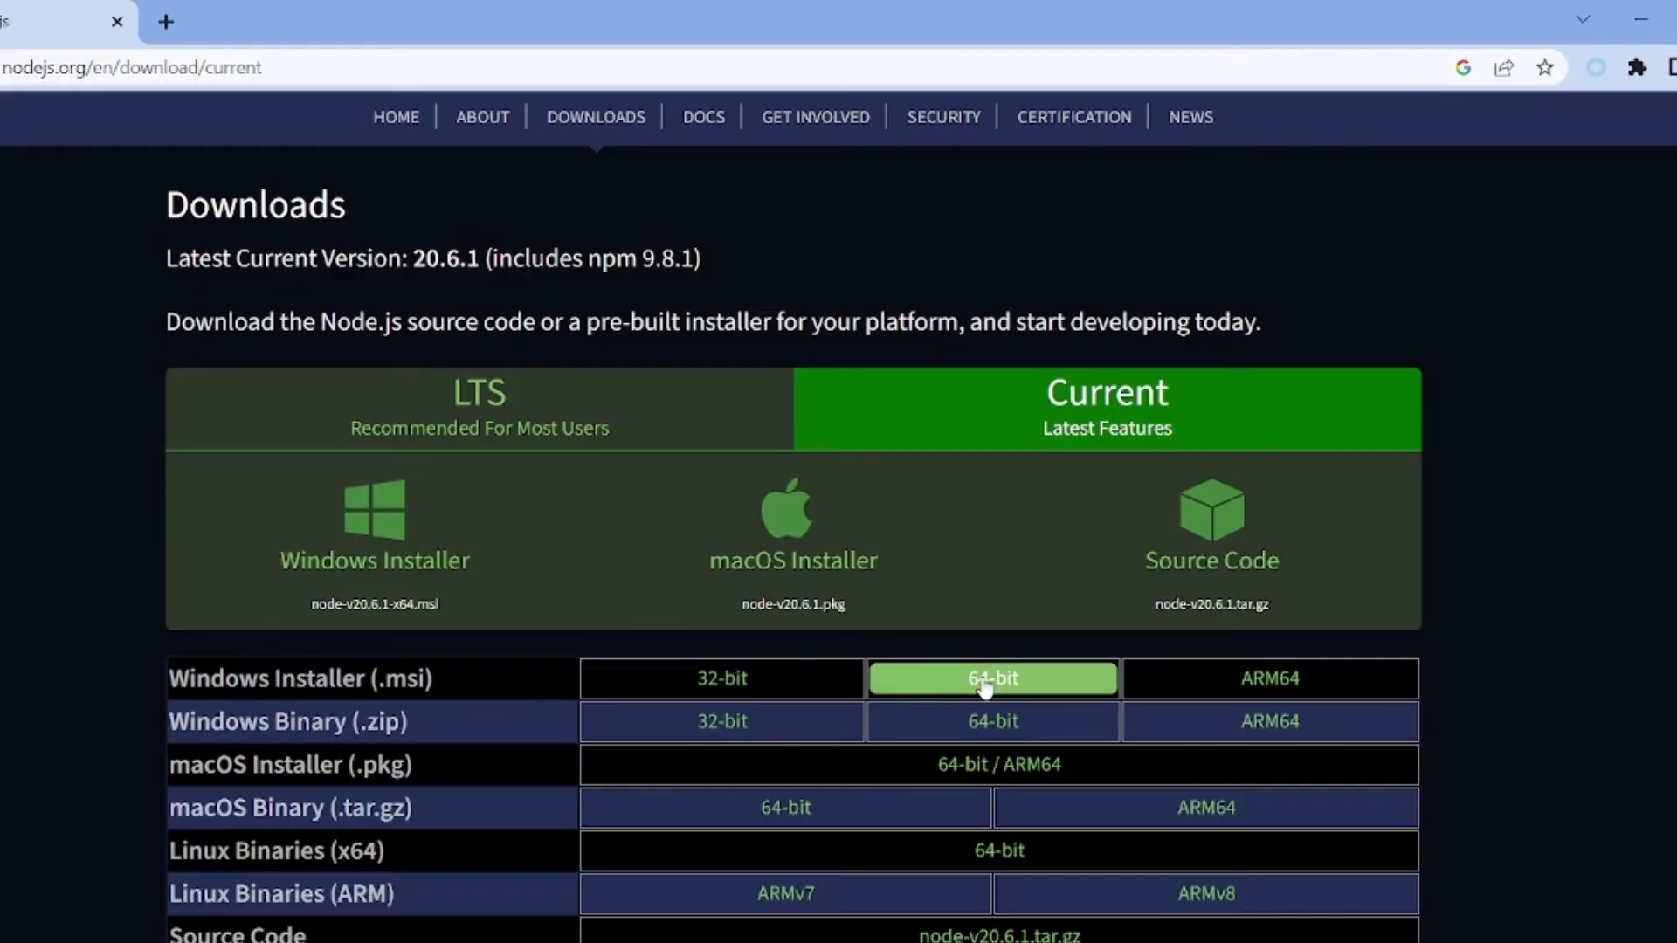
left_click(992, 678)
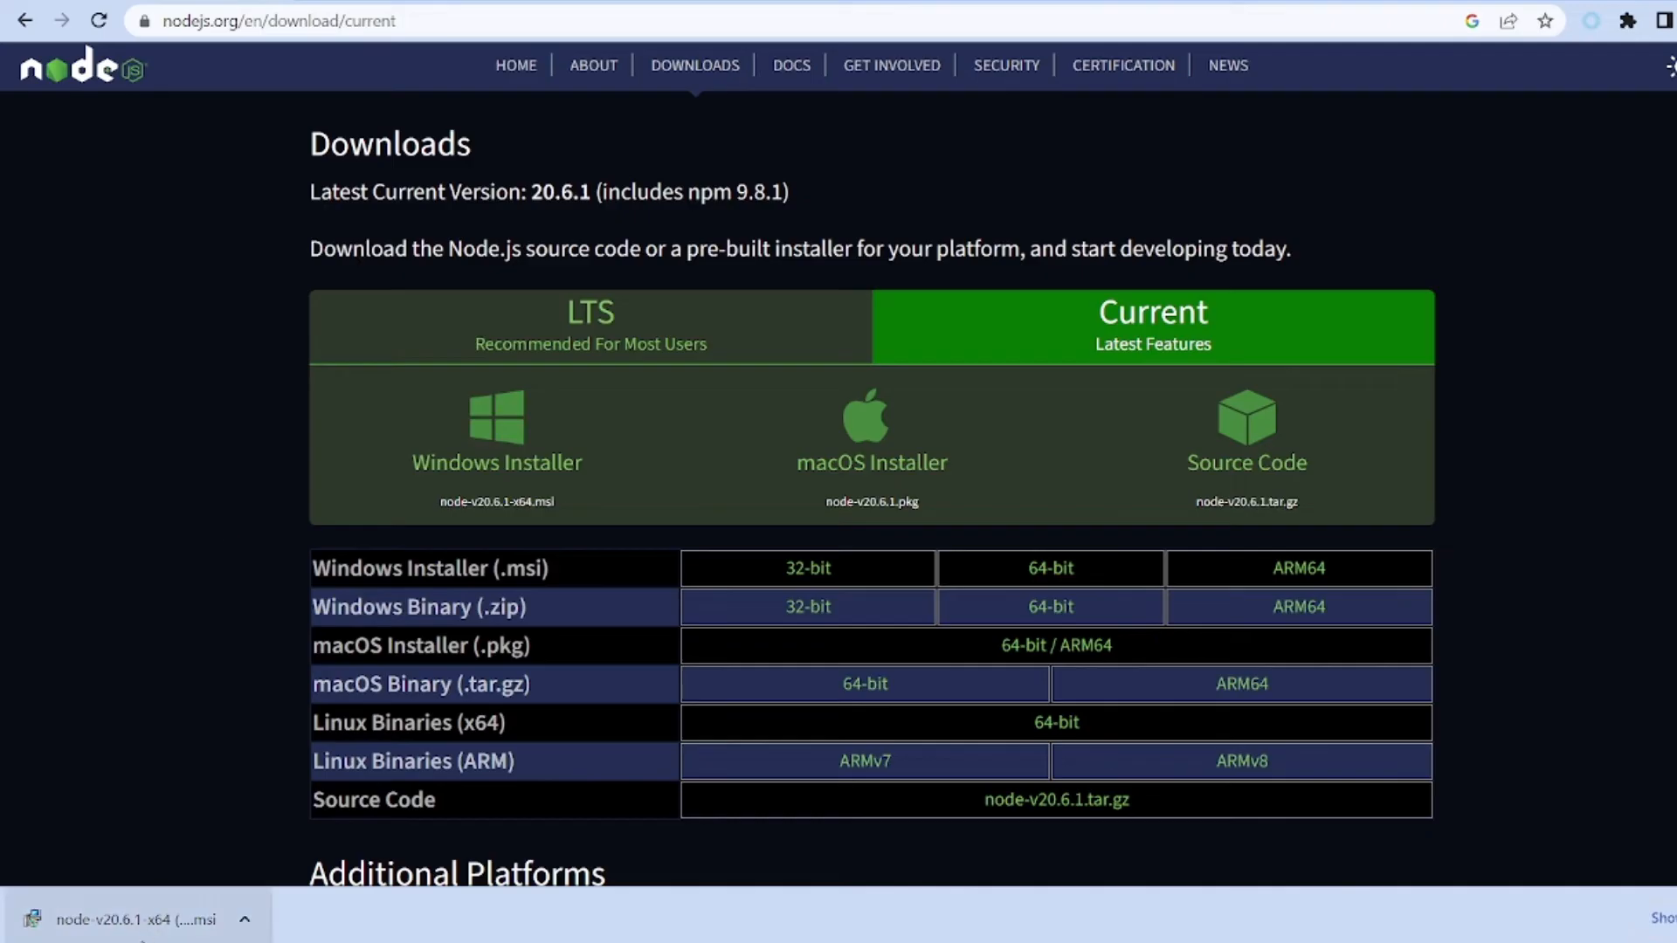
- Launch the Node.js 20.6.1 installer and accept the license agreement
left_click(135, 921)
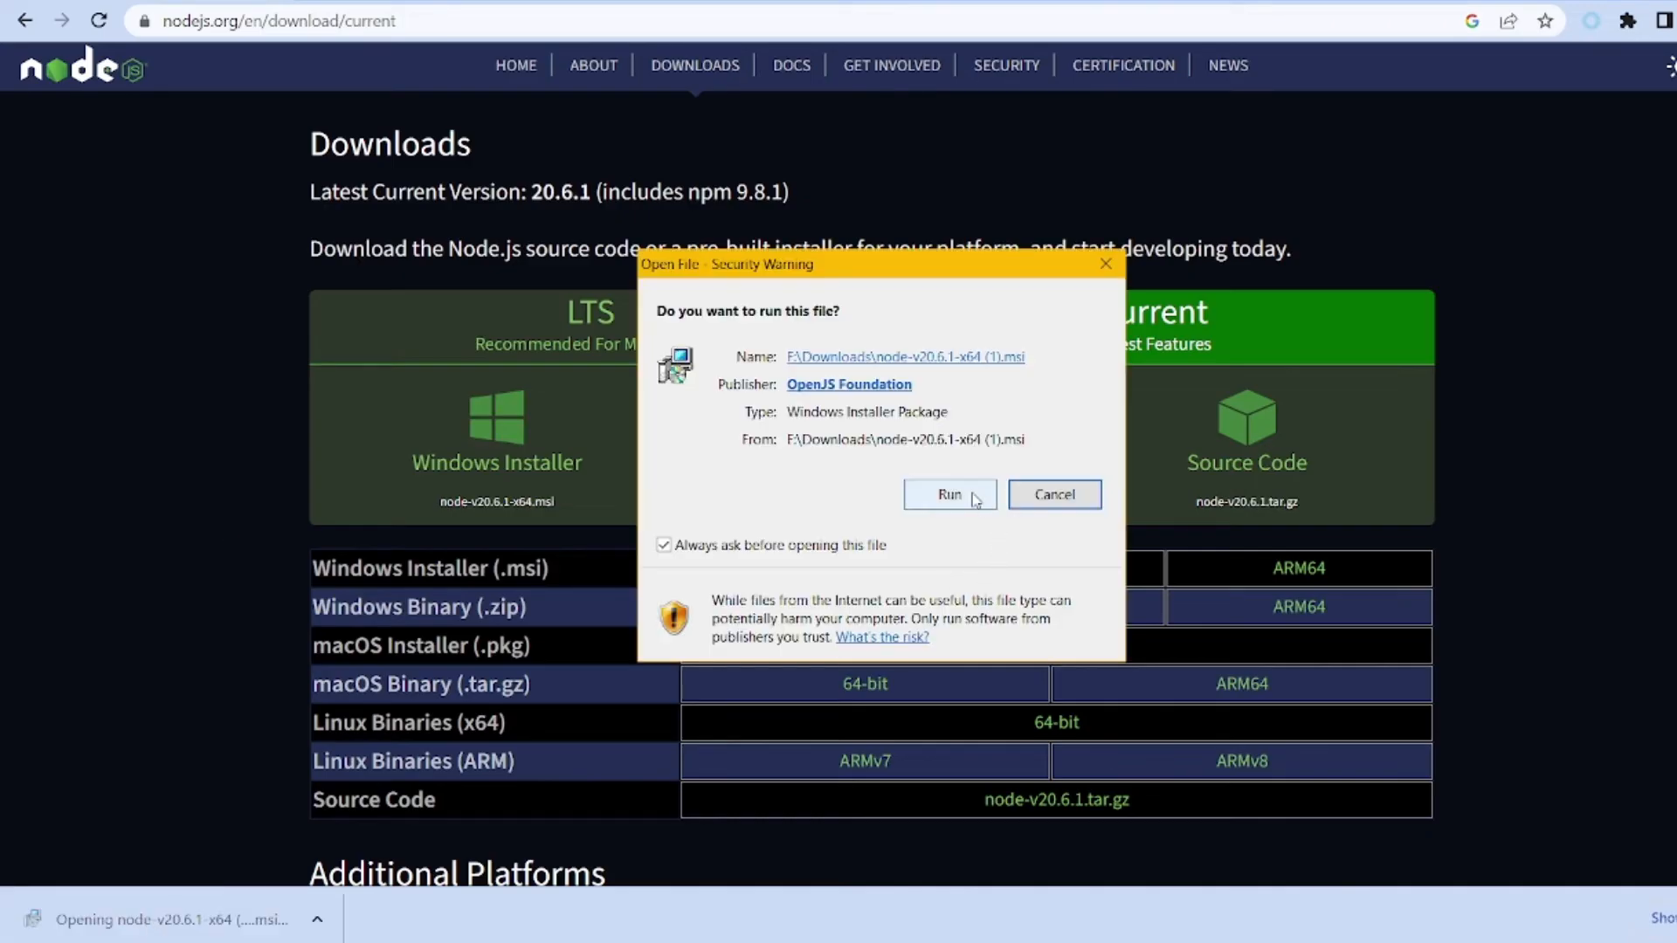
left_click(946, 495)
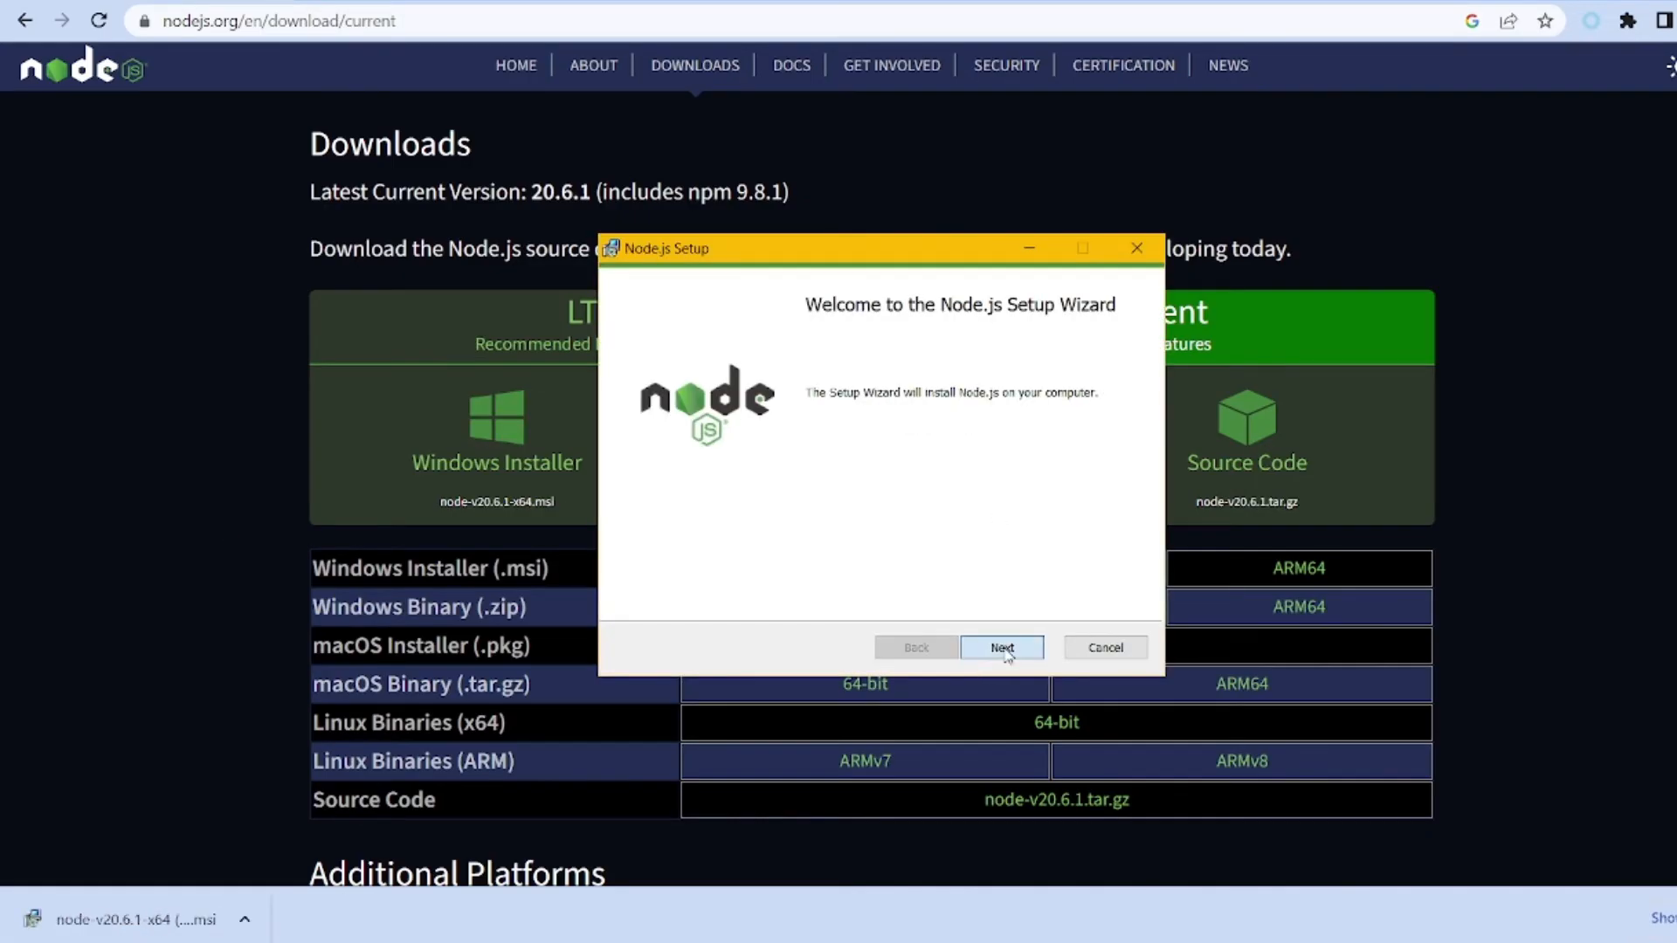
left_click(999, 646)
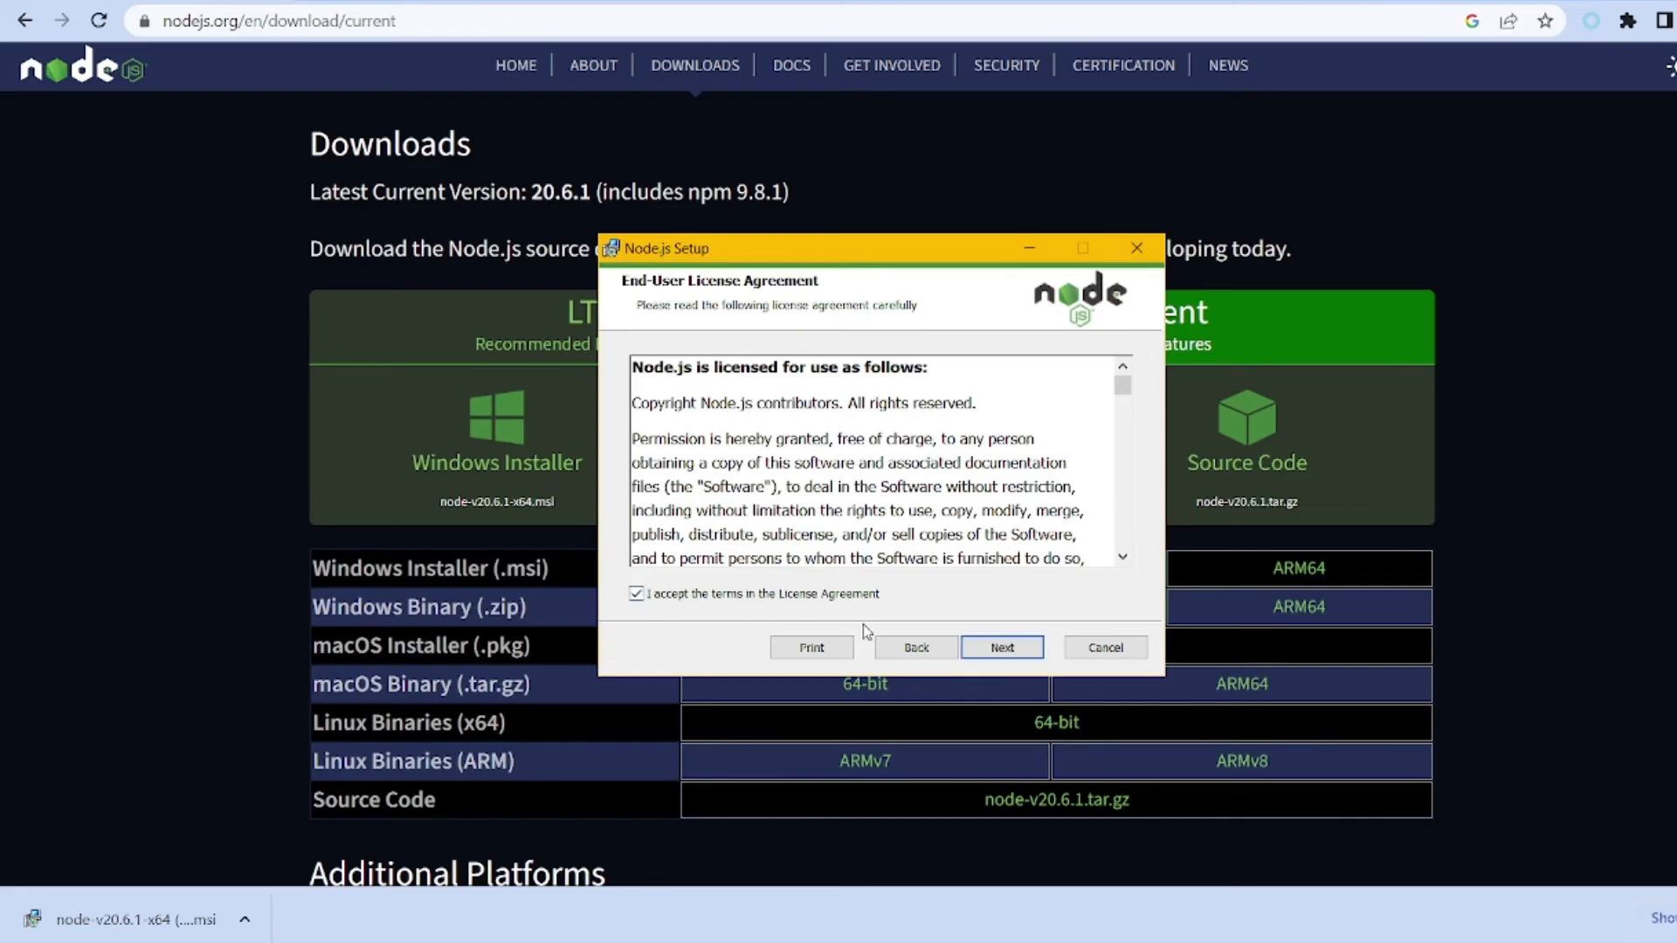
left_click(1001, 646)
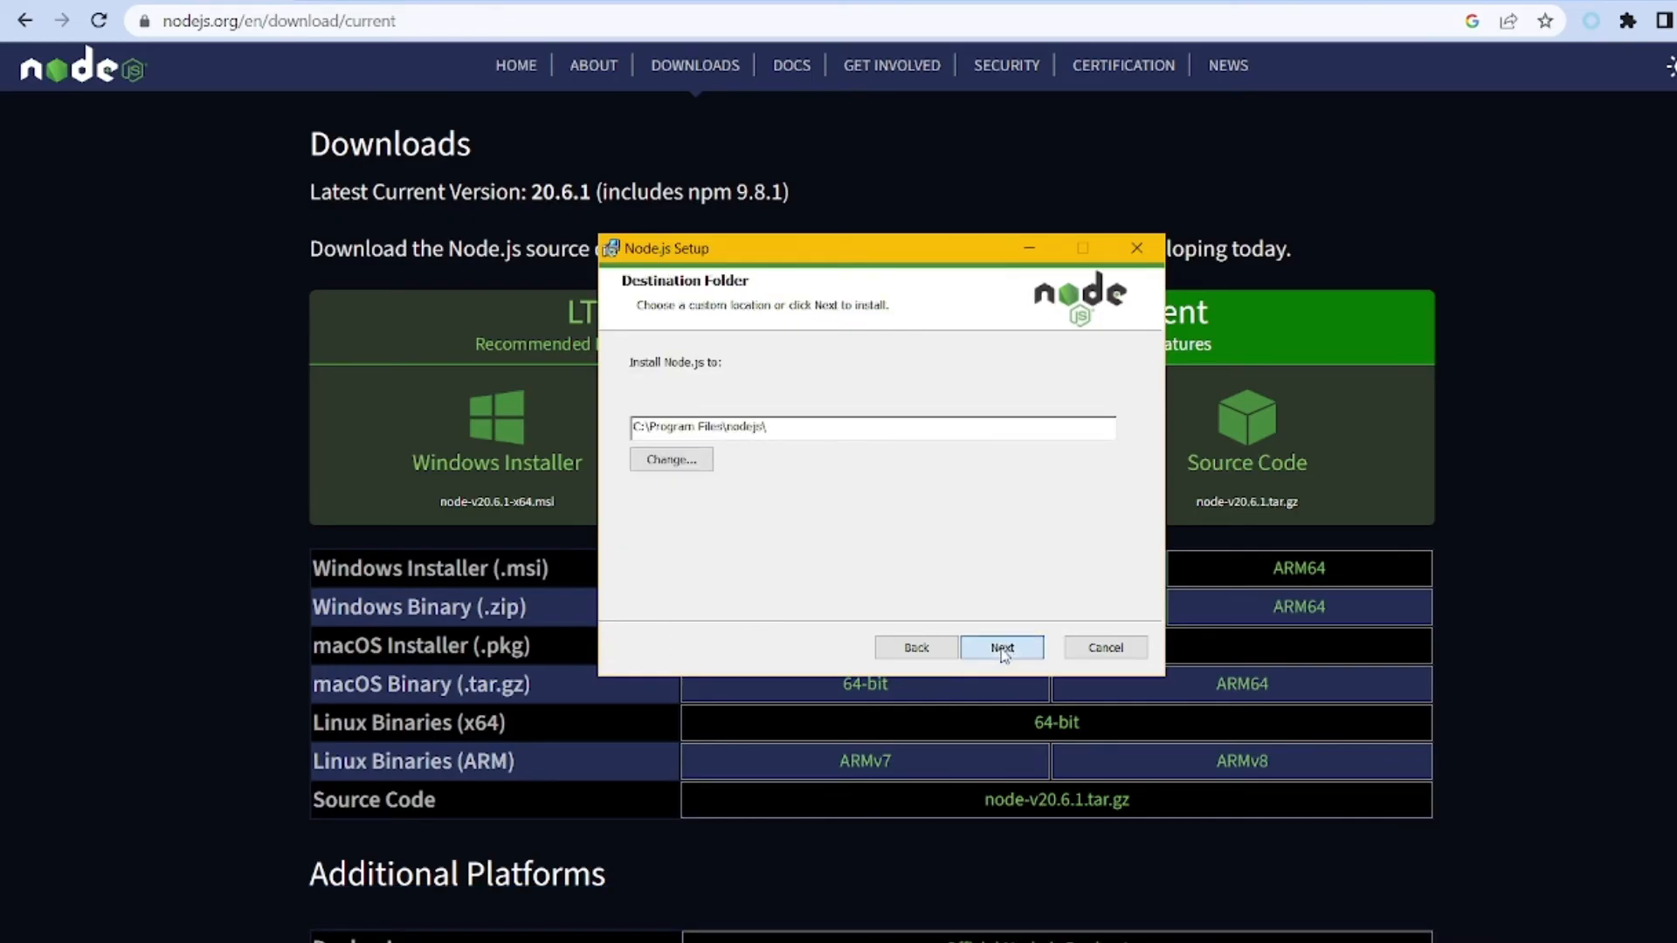
- Install Node.js 20.6.1 into the default folder and finish the wizard
left_click(1001, 646)
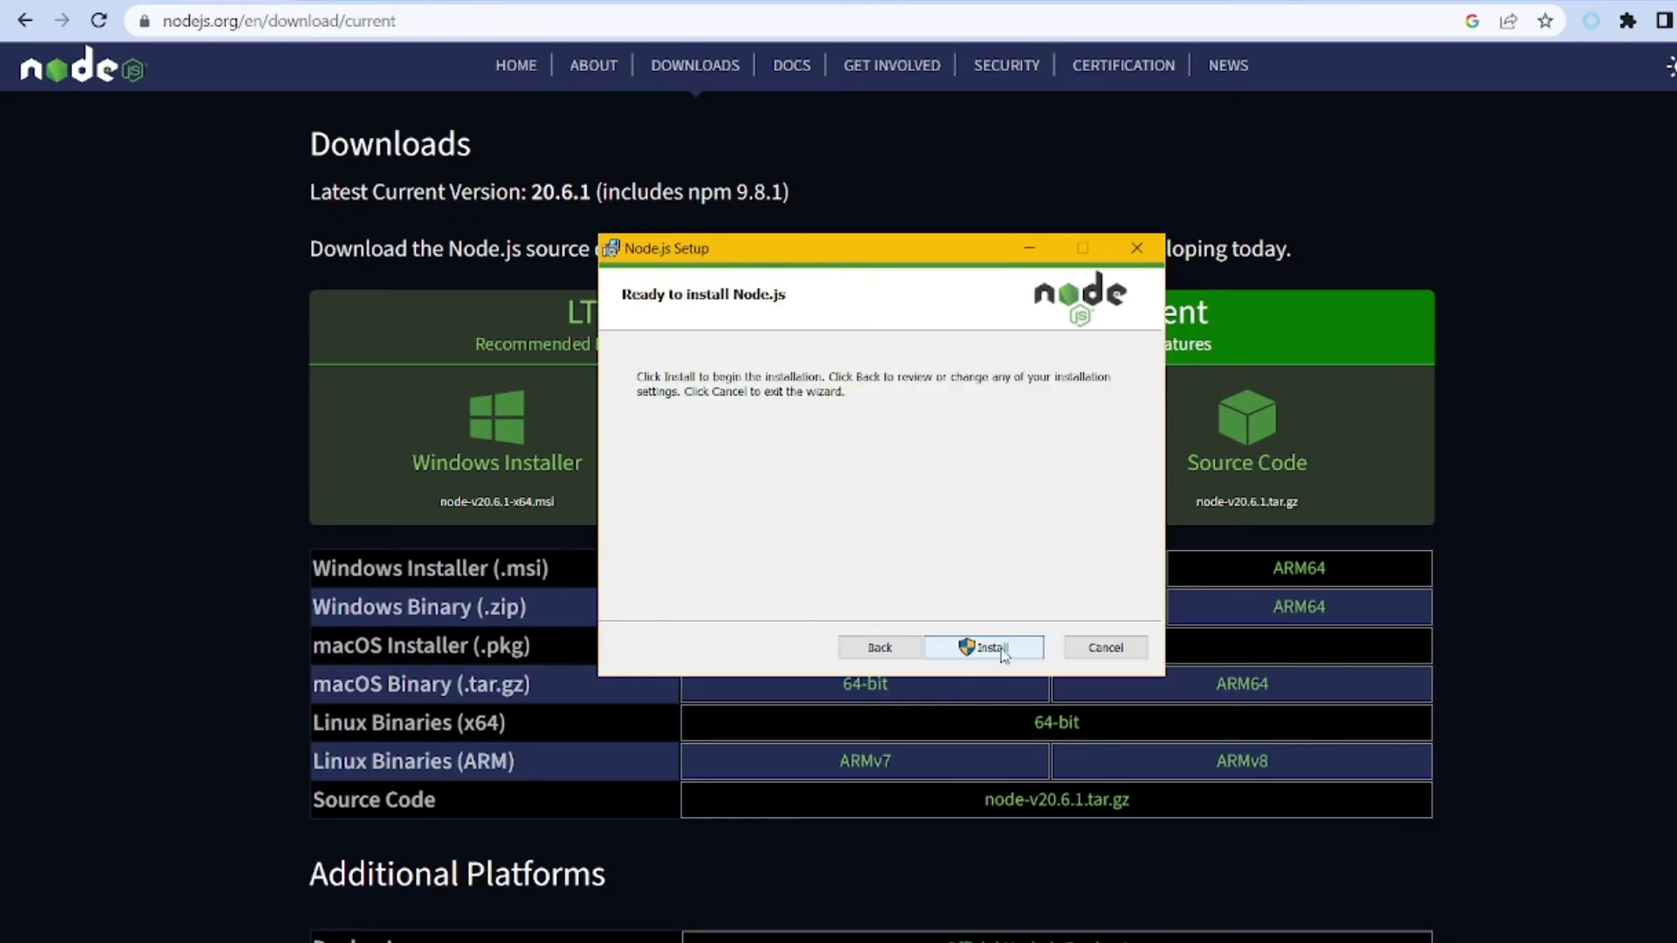
left_click(982, 646)
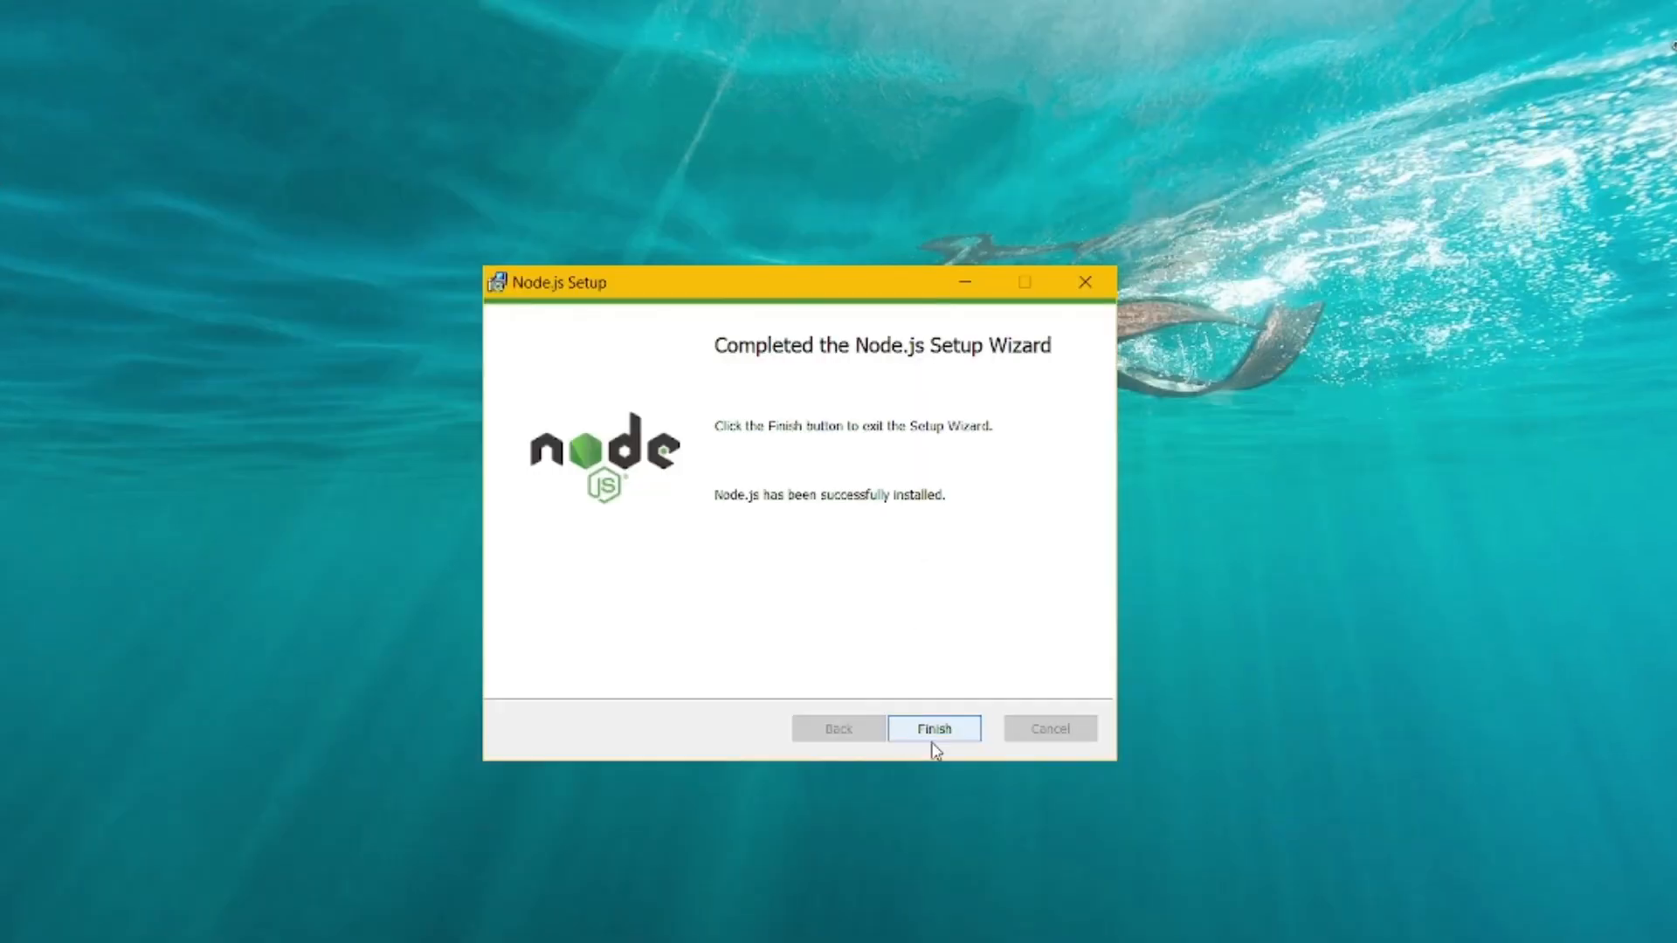
left_click(933, 728)
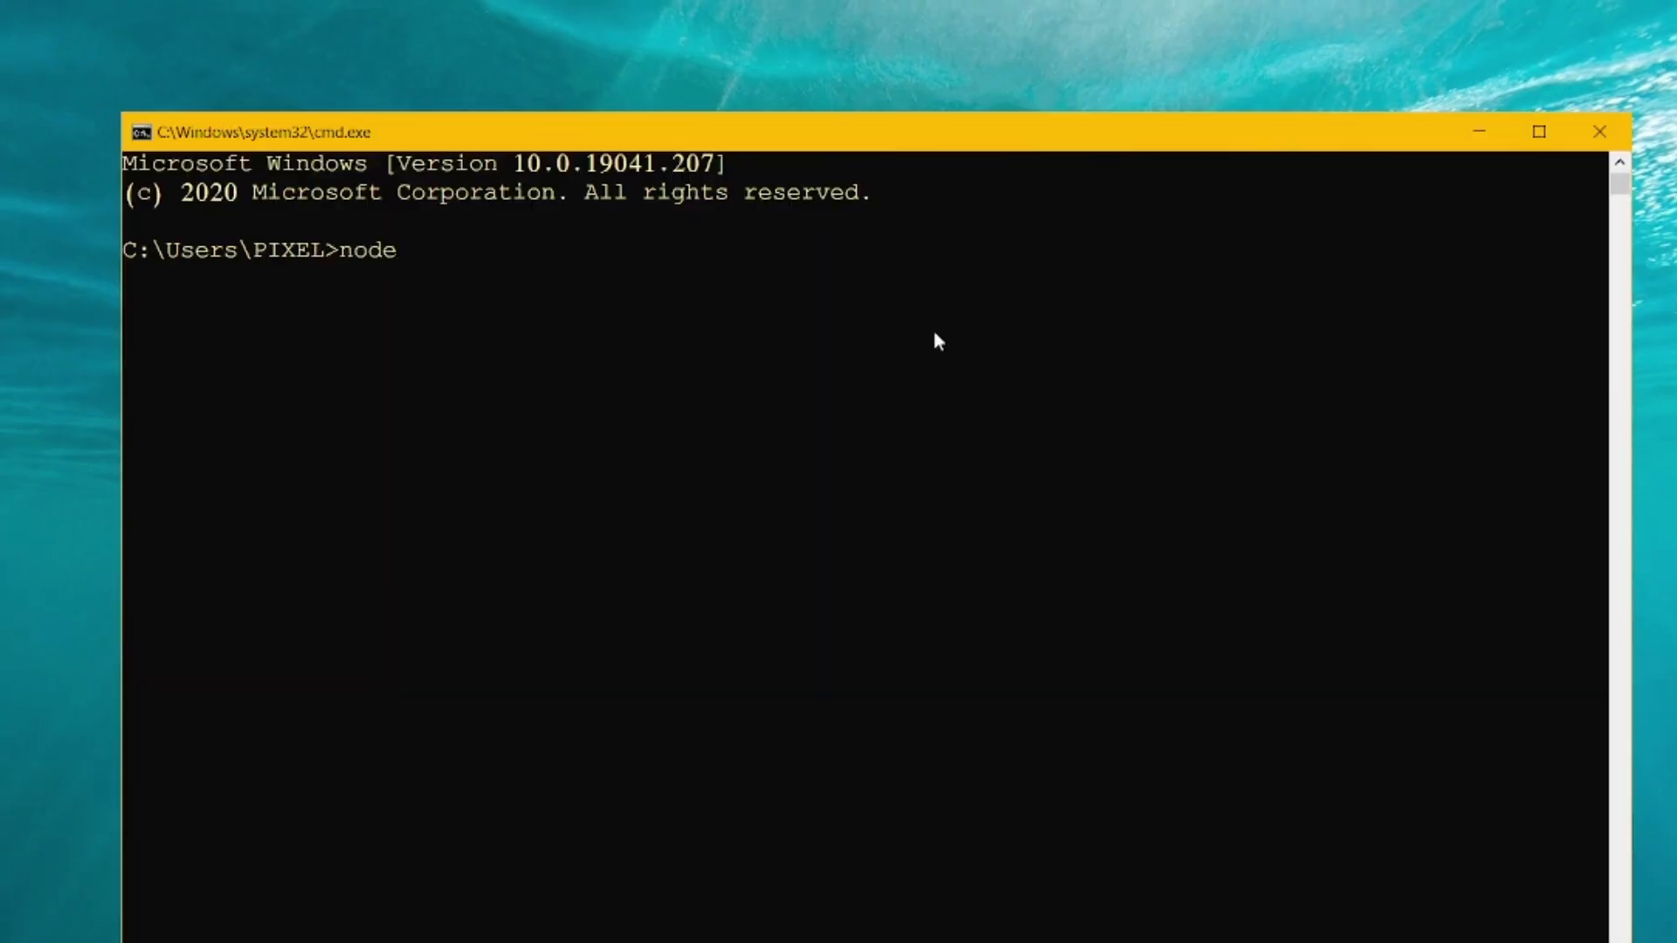